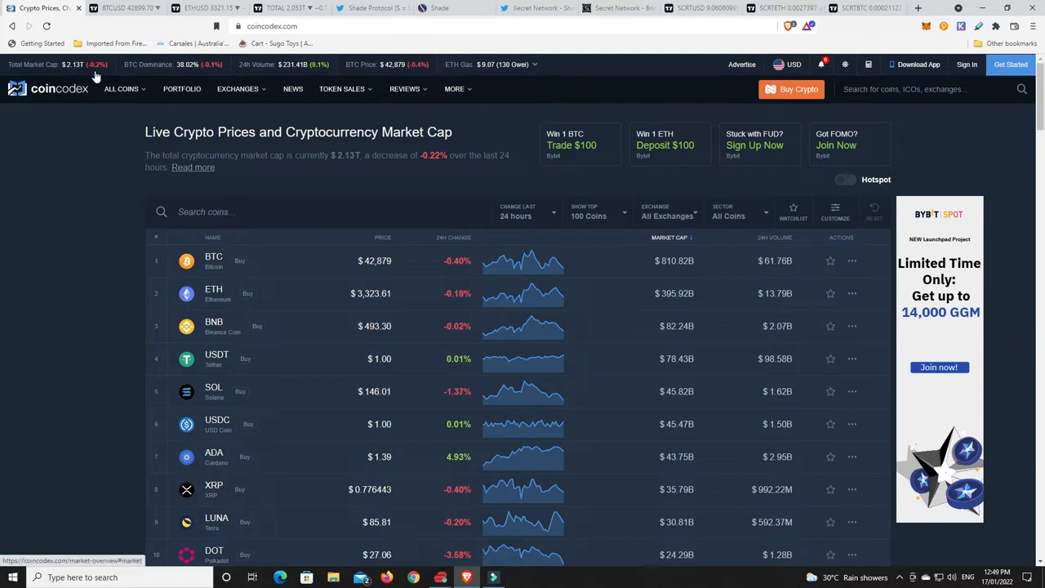
mouse_move(187, 79)
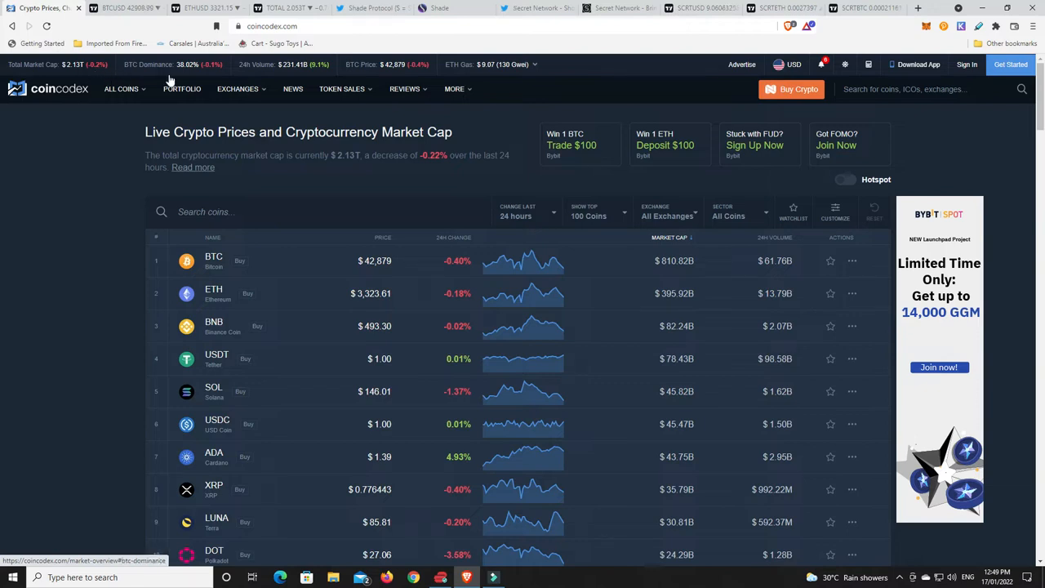
mouse_move(189, 79)
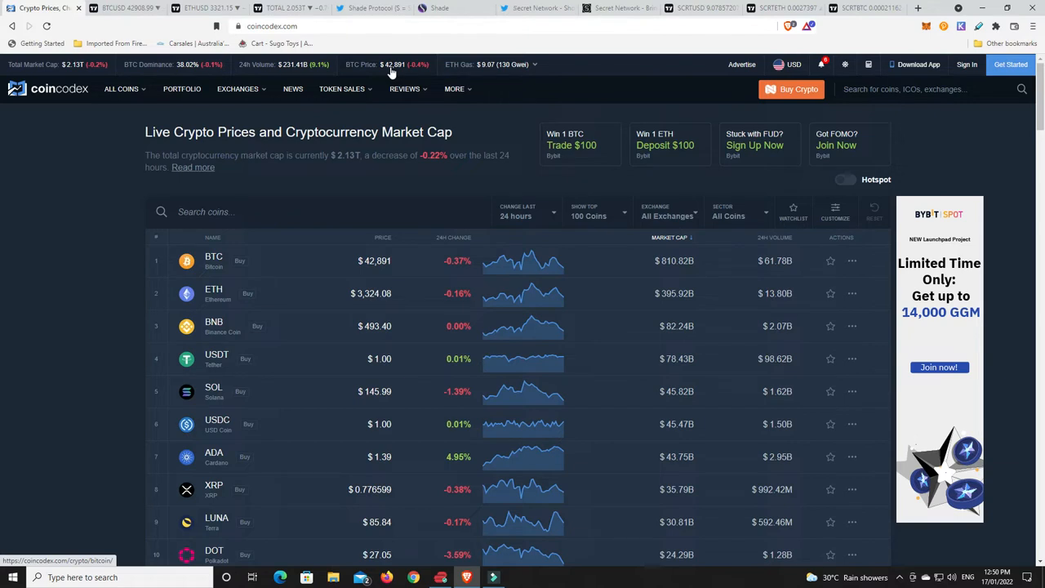
mouse_move(488, 70)
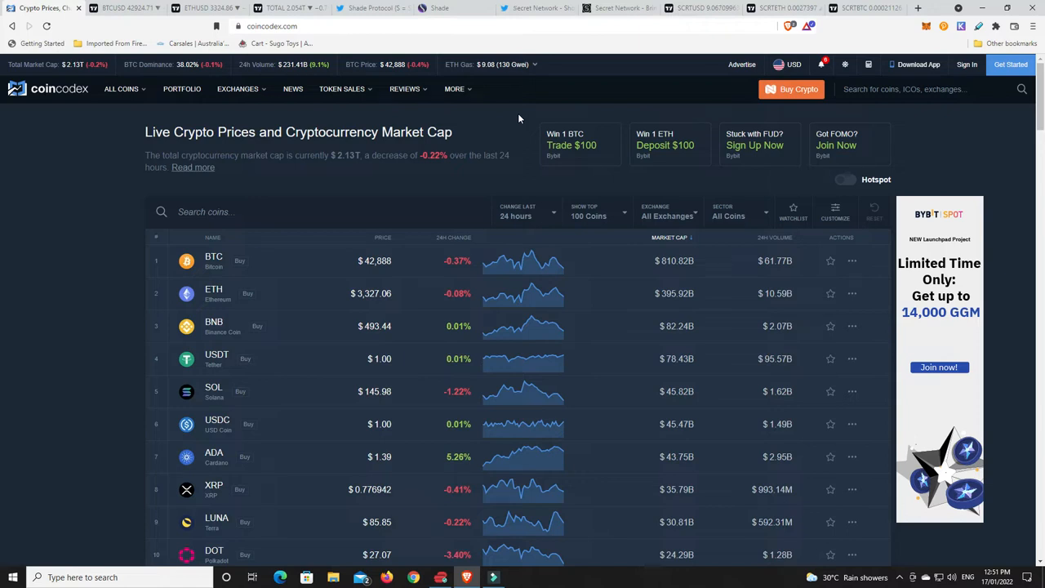
Sort CoinCodex coins by 24H change descending, putting FTM, OKB and ATOM on top.
scroll("down", 3)
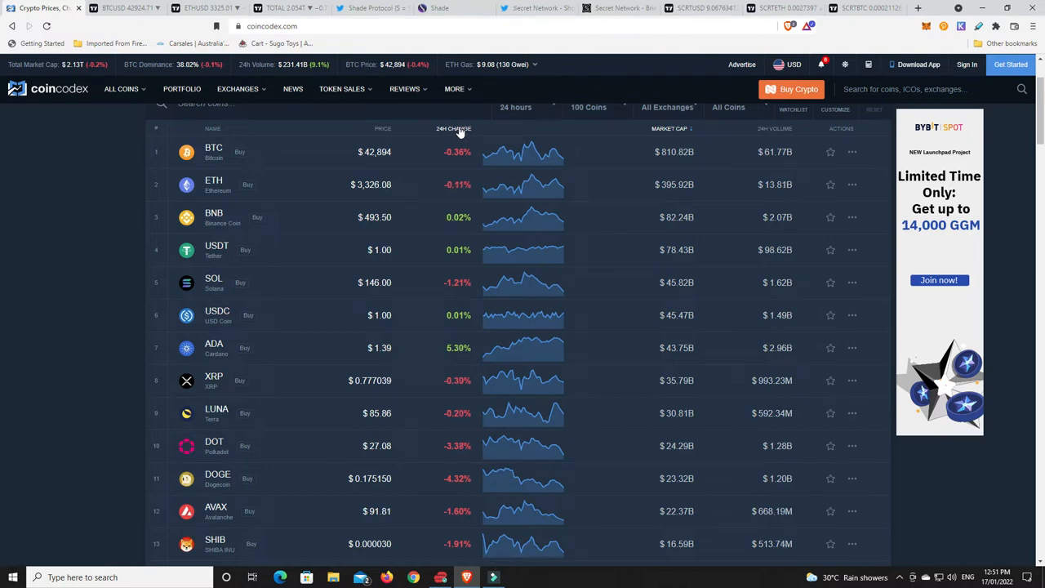
left_click(454, 128)
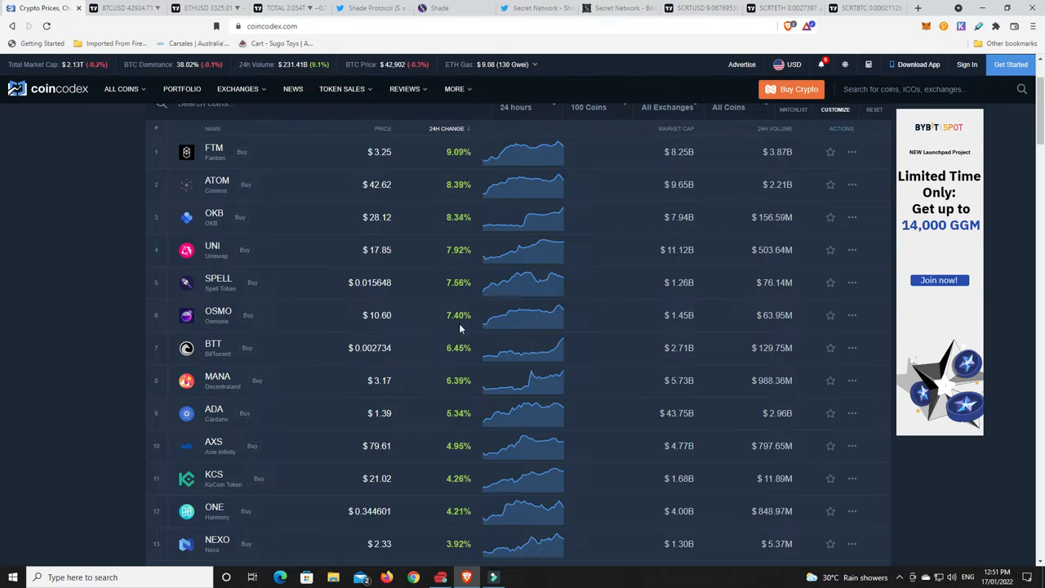
mouse_move(474, 425)
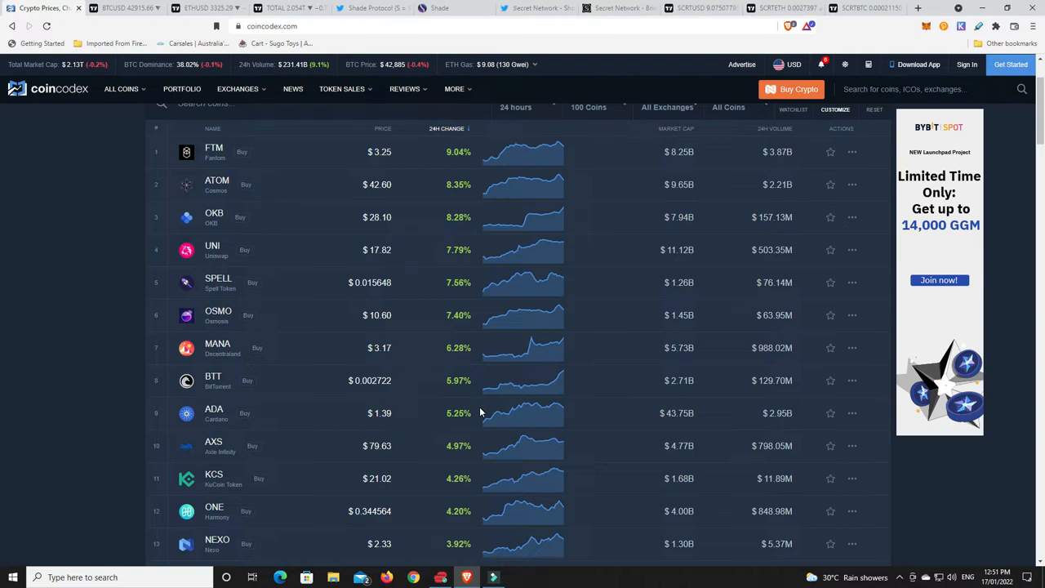
scroll("up", 3)
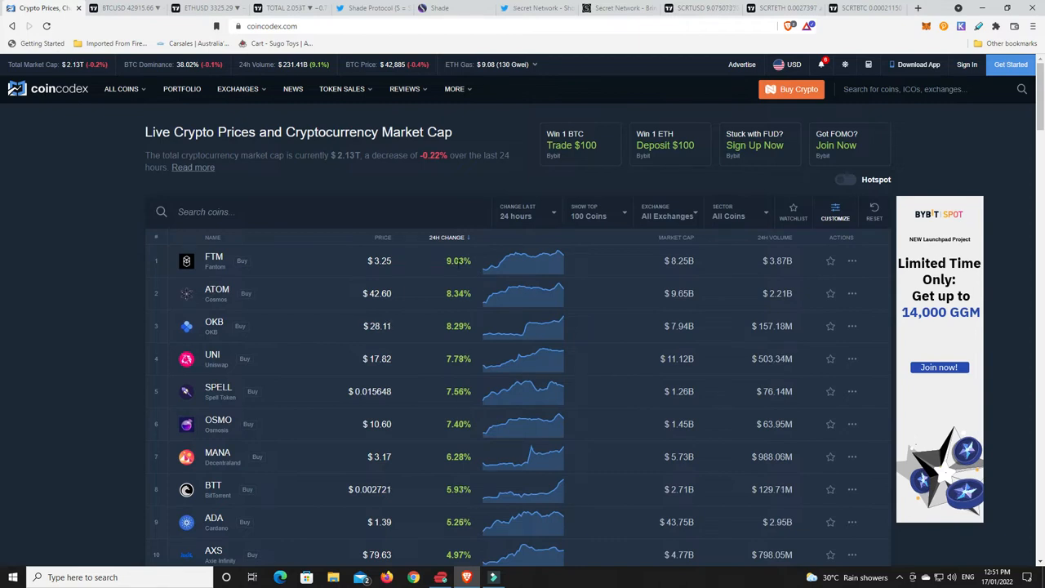
mouse_move(459, 272)
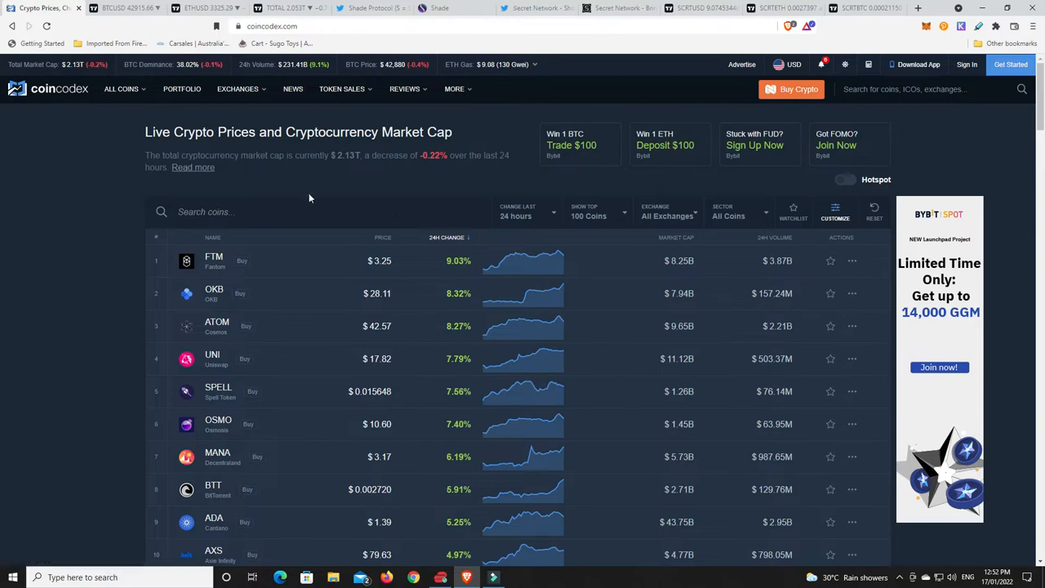
scroll("down", 3)
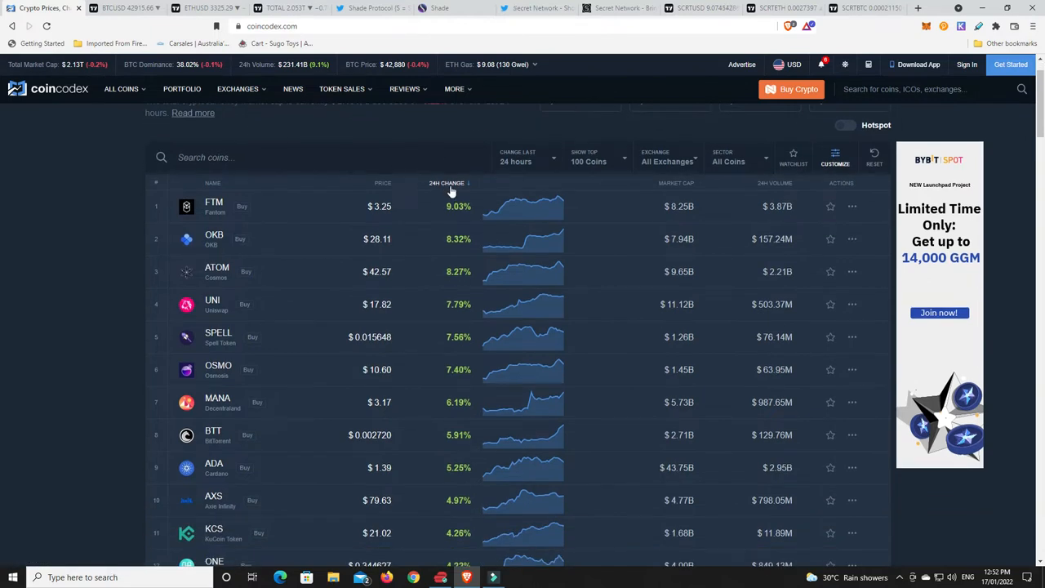
left_click(448, 183)
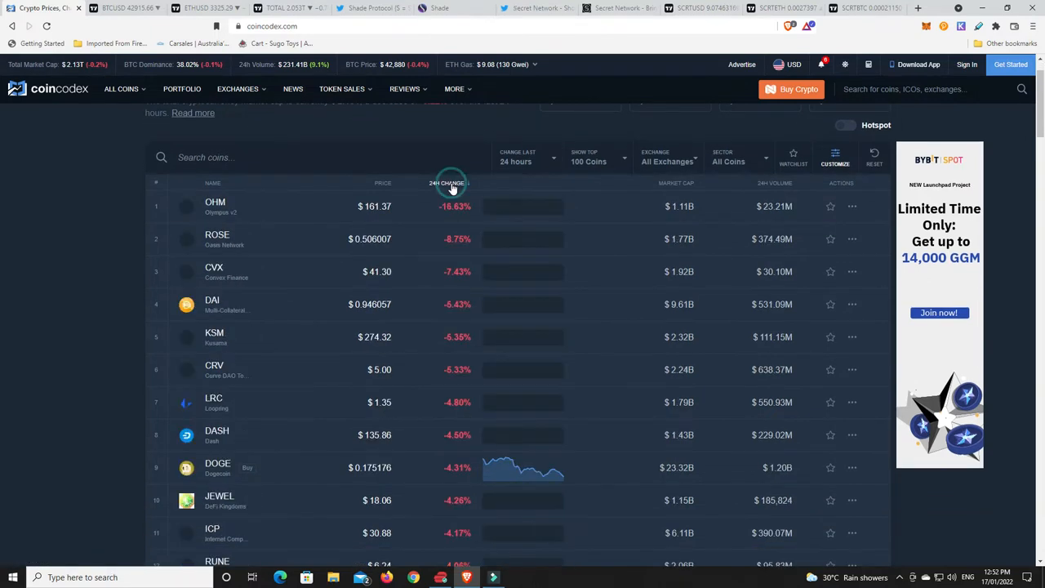
scroll("down", 3)
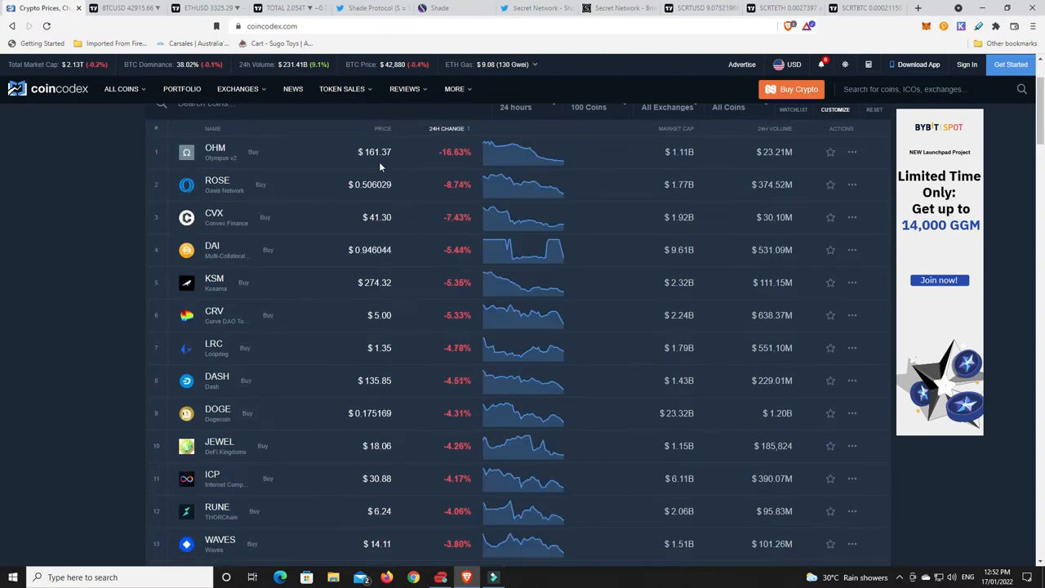
mouse_move(402, 194)
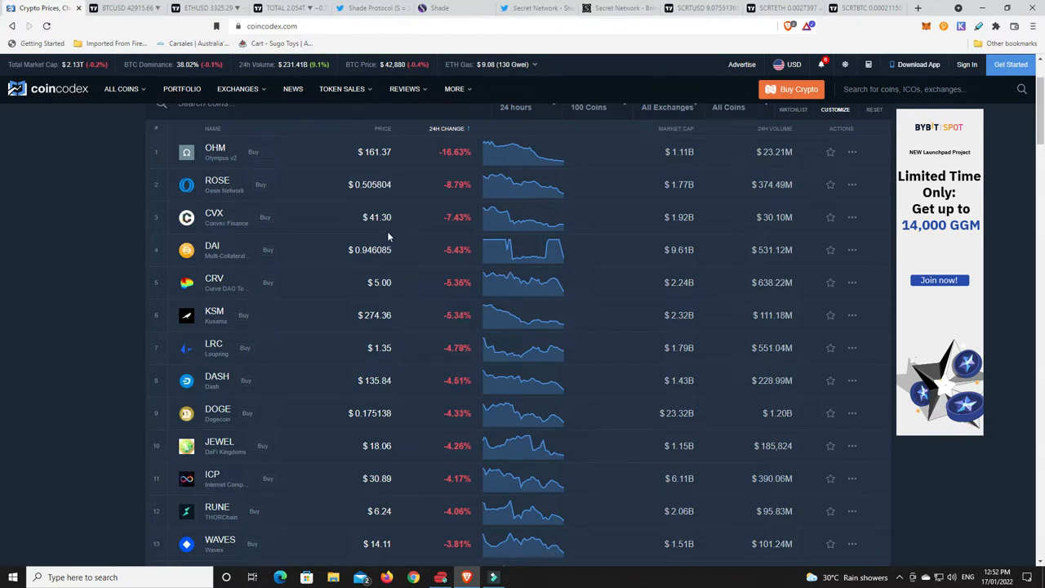
mouse_move(386, 310)
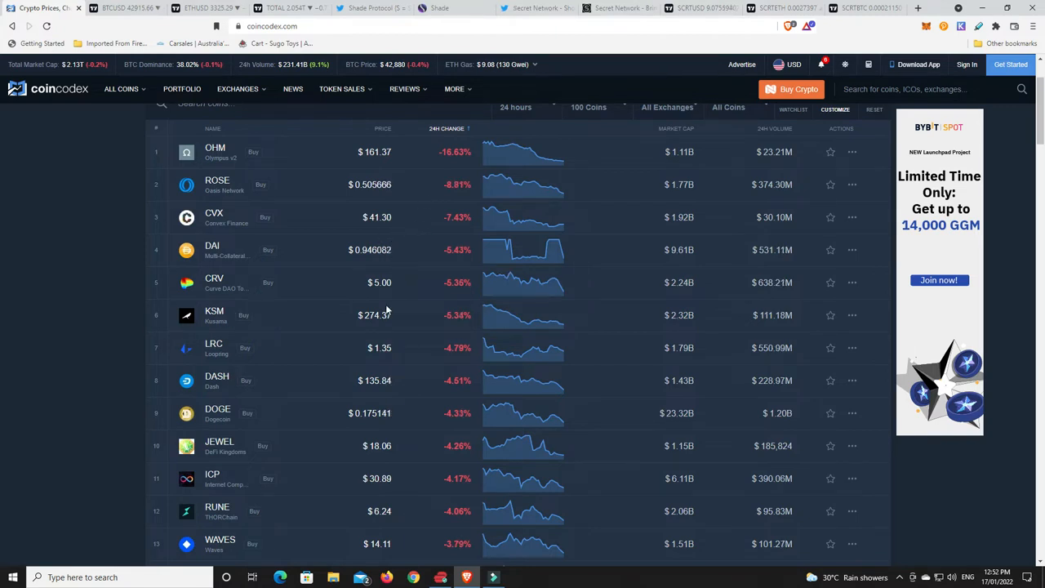
mouse_move(352, 396)
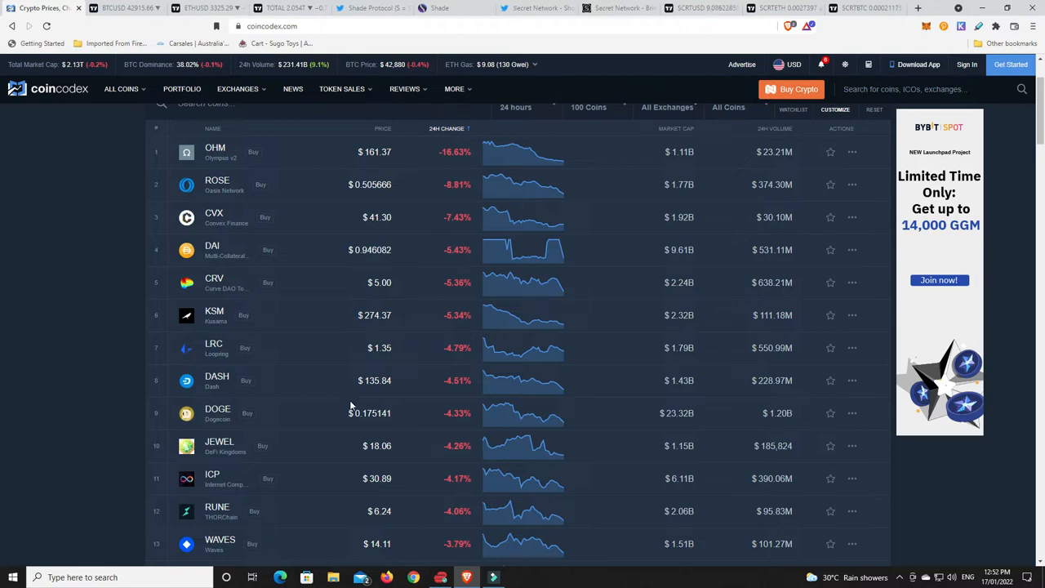
left_click(449, 128)
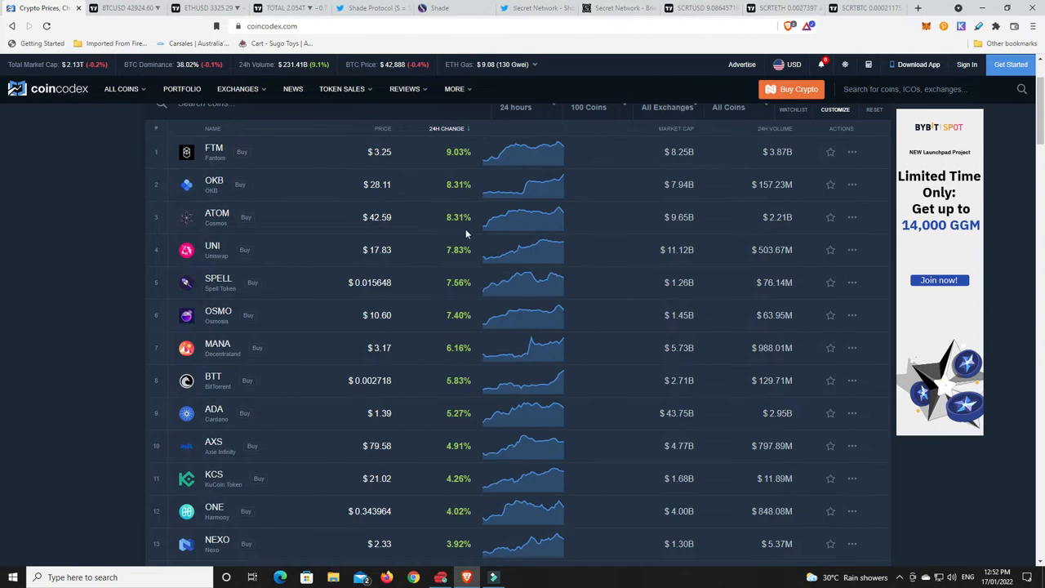
mouse_move(464, 292)
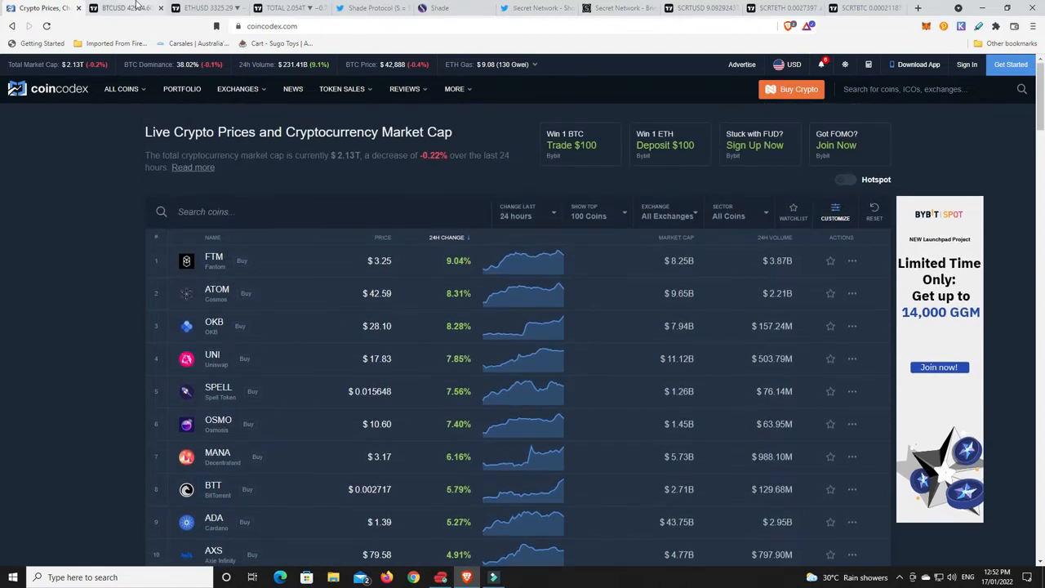
Show the BTCUSD daily TradingView chart with its support zones, trendlines and projected path.
left_click(122, 7)
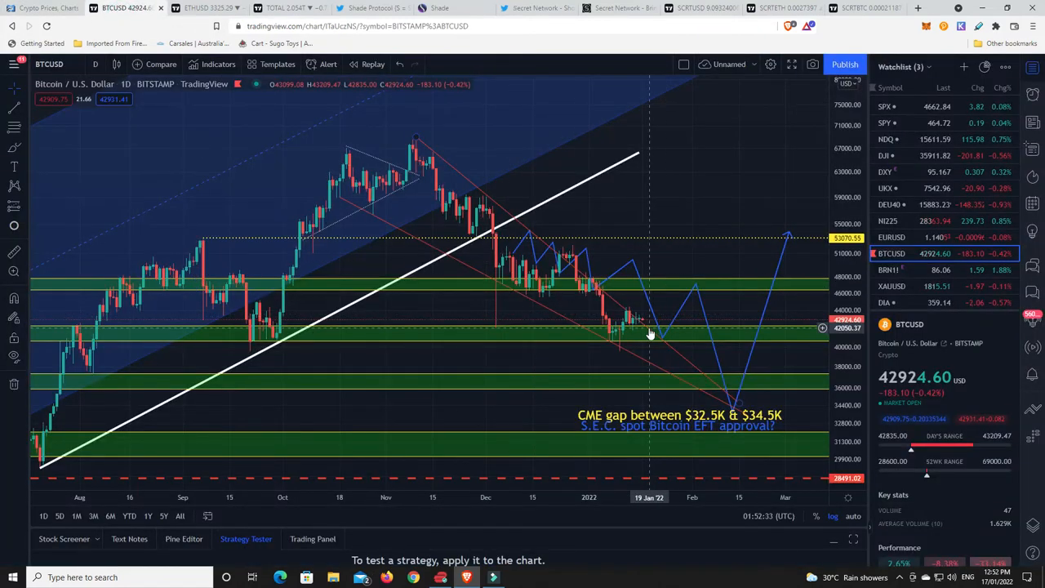
mouse_move(739, 409)
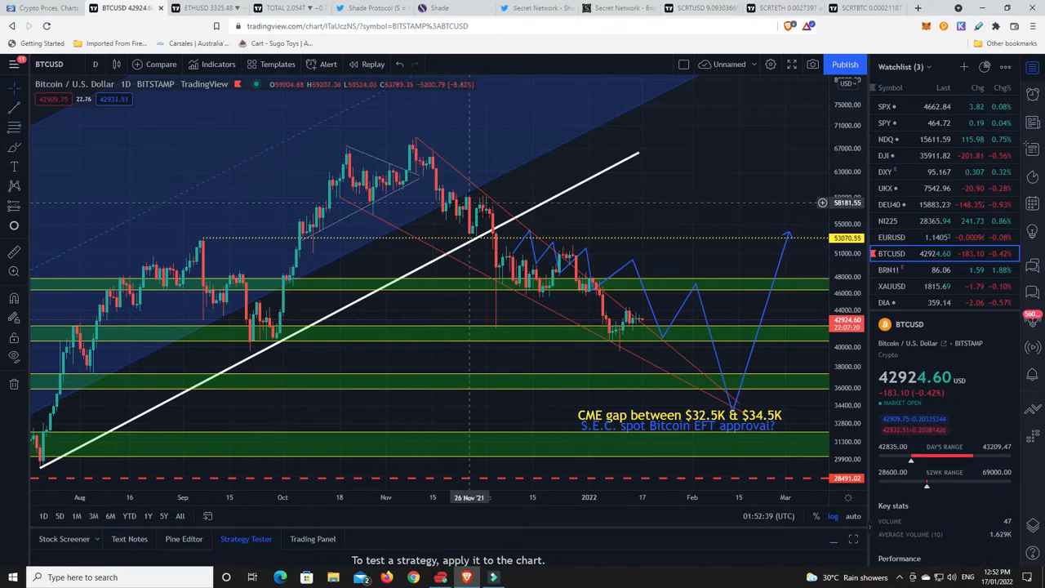
mouse_move(639, 326)
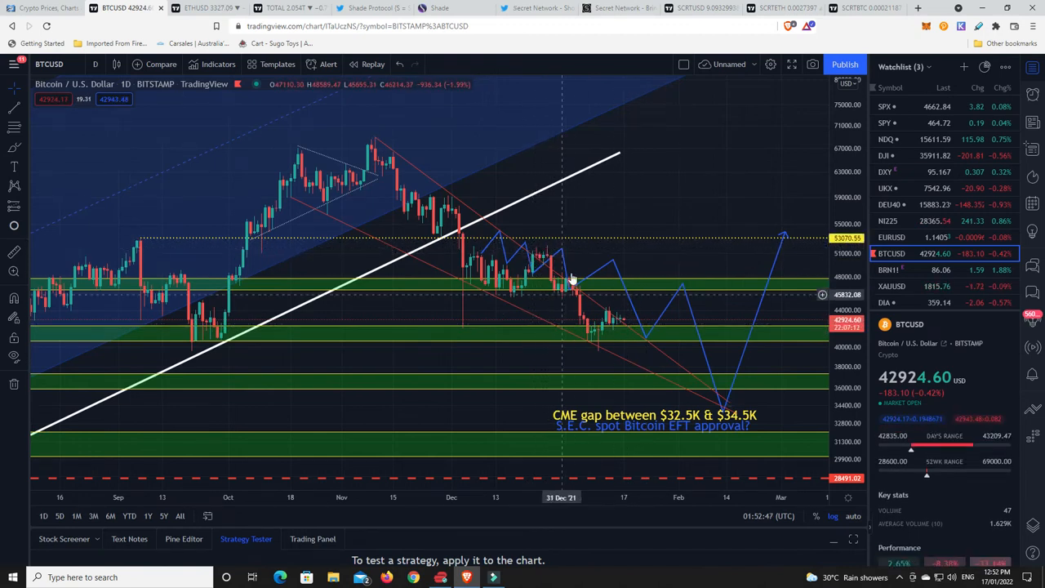
mouse_move(601, 357)
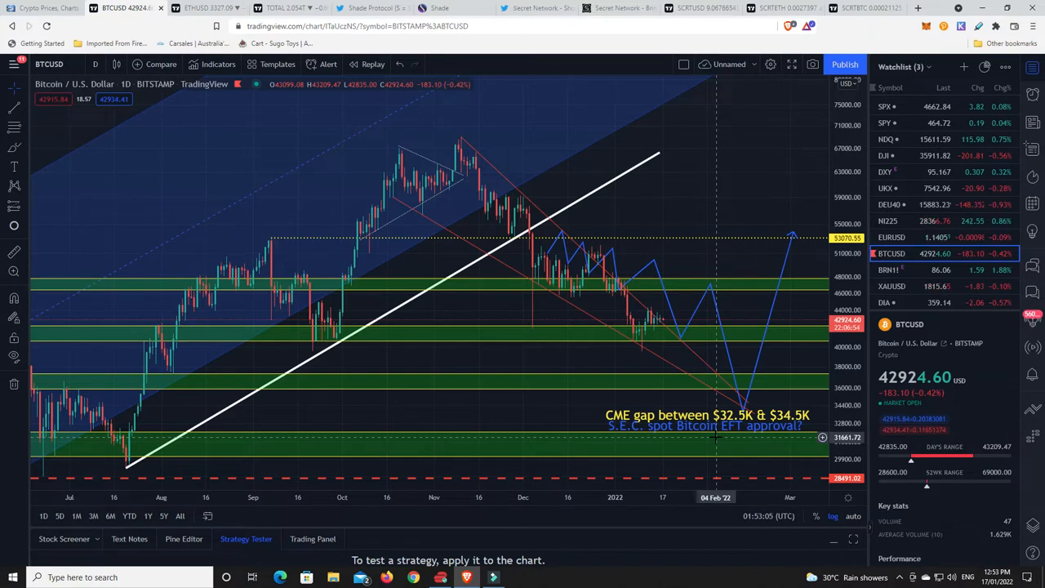
mouse_move(645, 360)
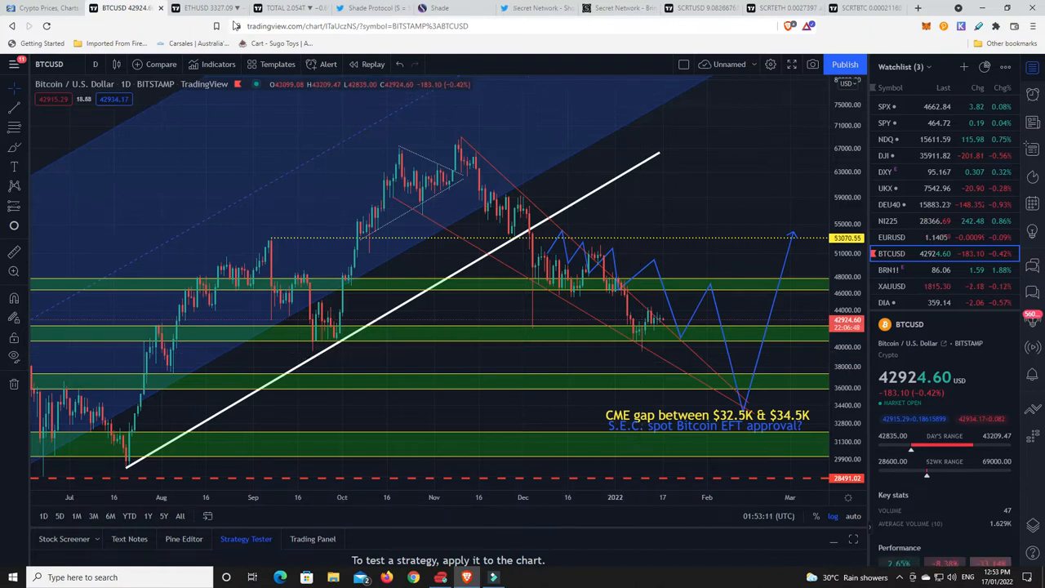
Switch to the ETHUSD daily chart with its trendlines and horizontal price levels.
left_click(204, 9)
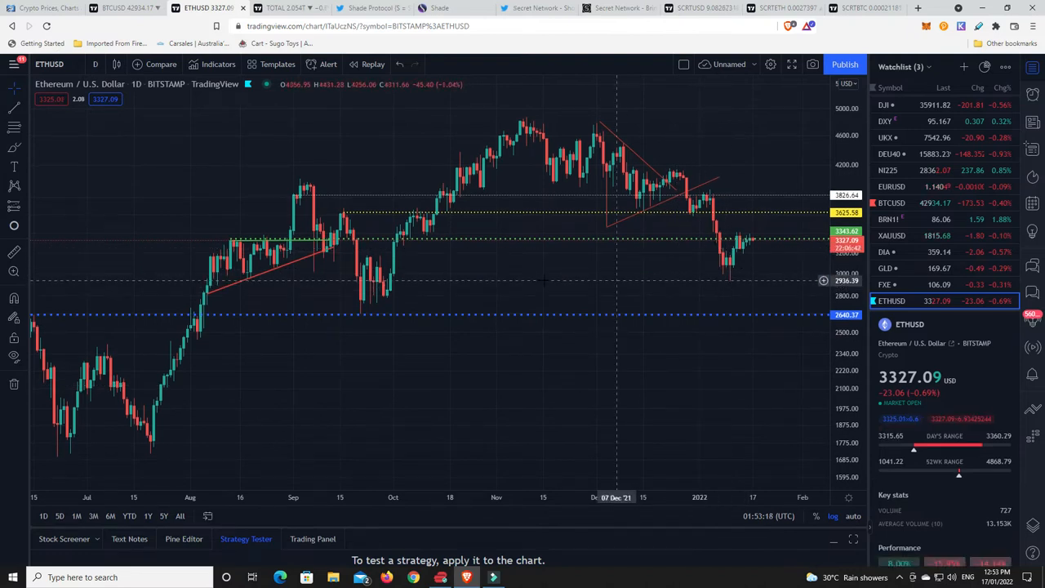
mouse_move(256, 284)
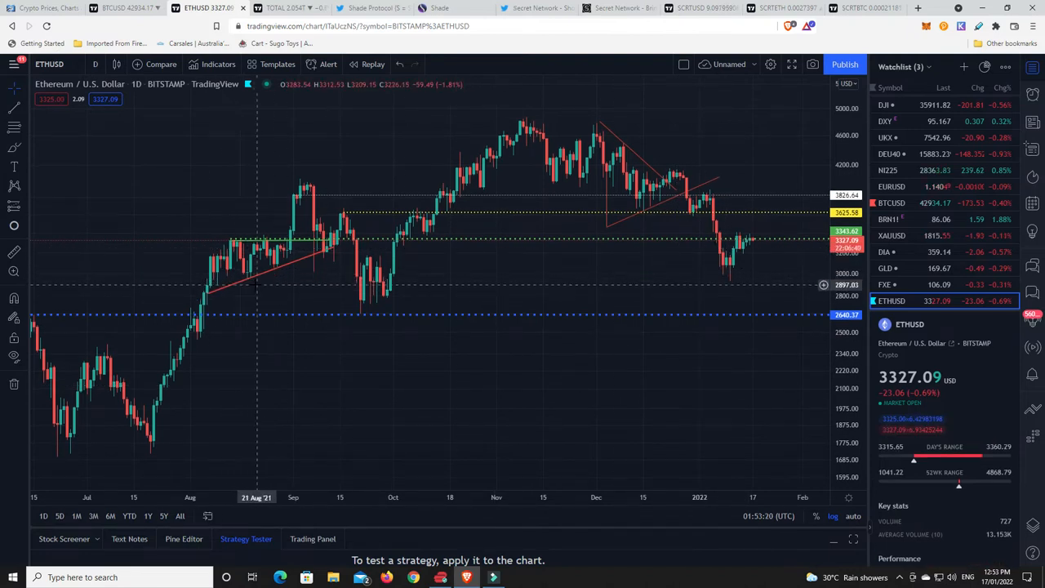
mouse_move(766, 243)
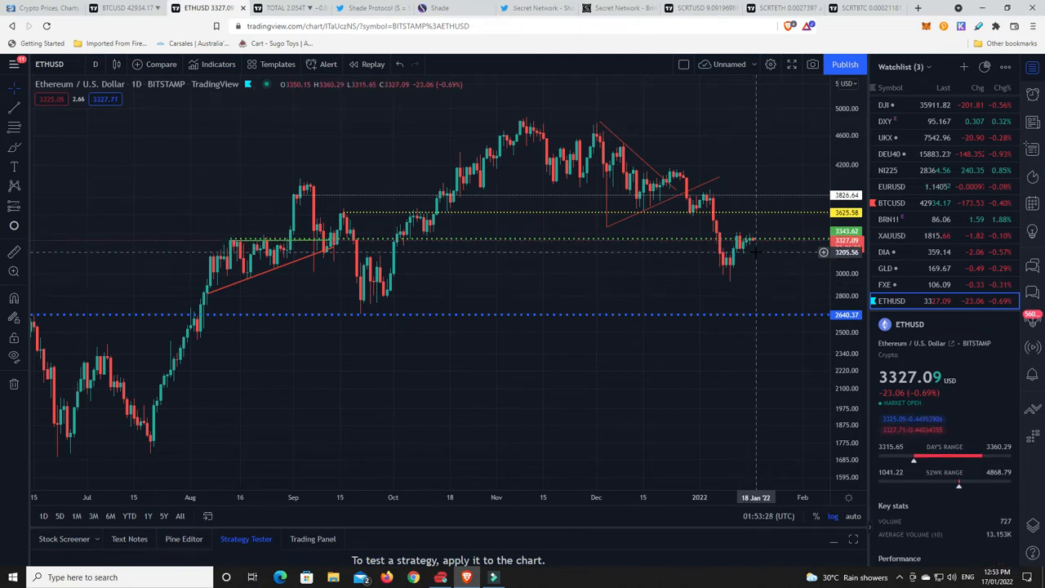
mouse_move(759, 248)
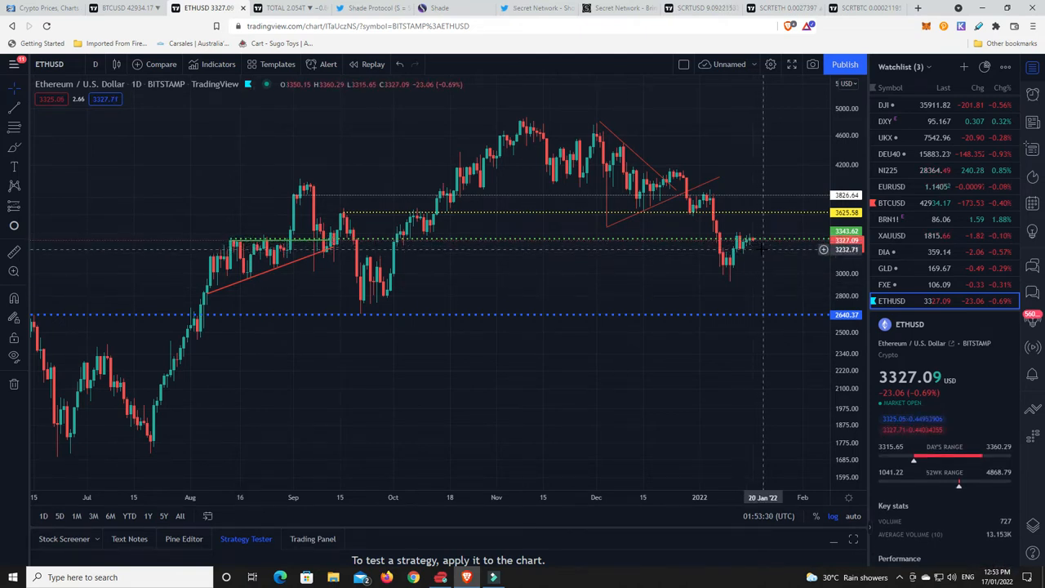
mouse_move(776, 245)
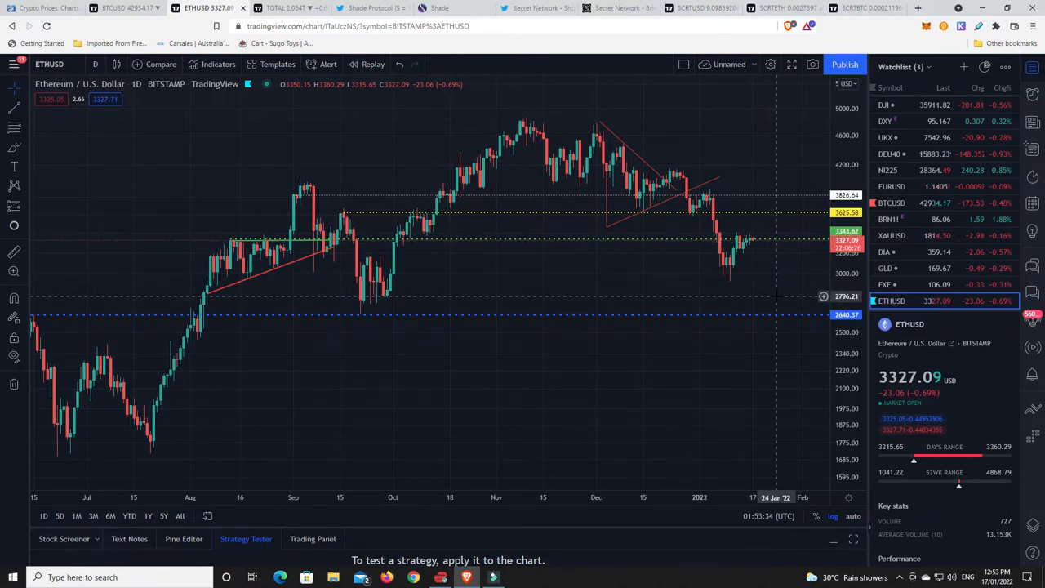
mouse_move(788, 260)
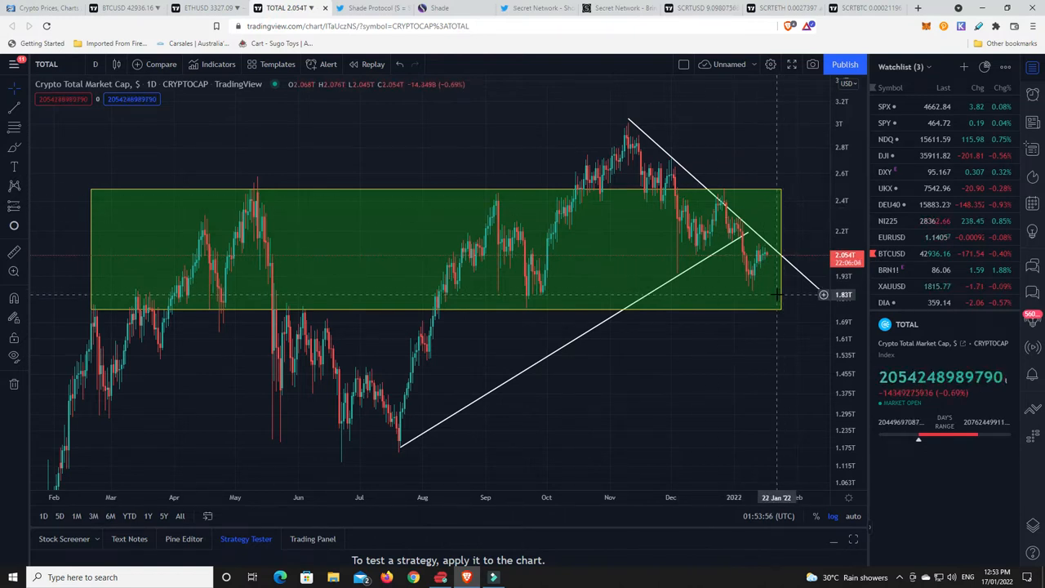
mouse_move(765, 294)
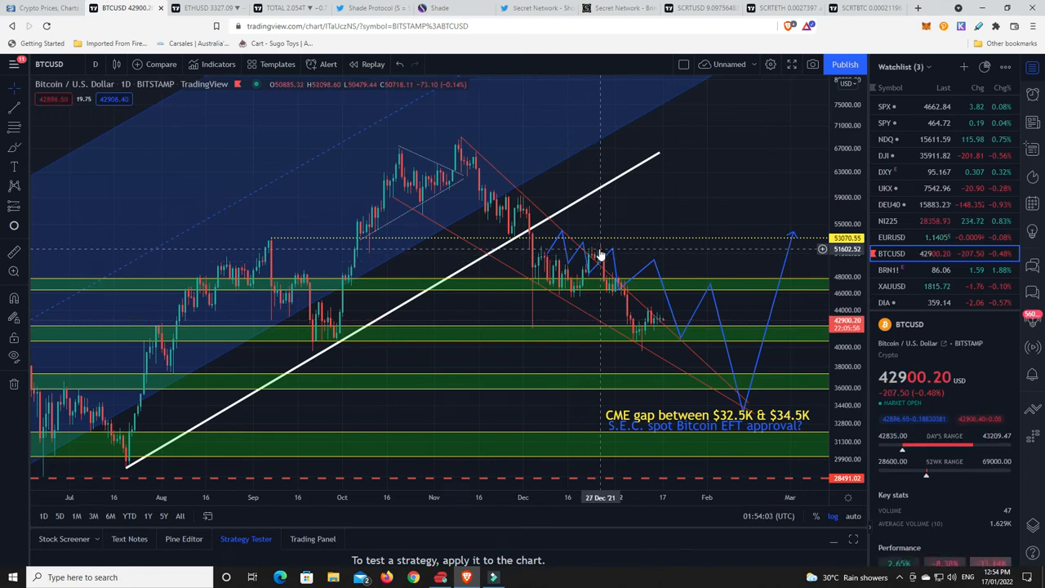
mouse_move(637, 340)
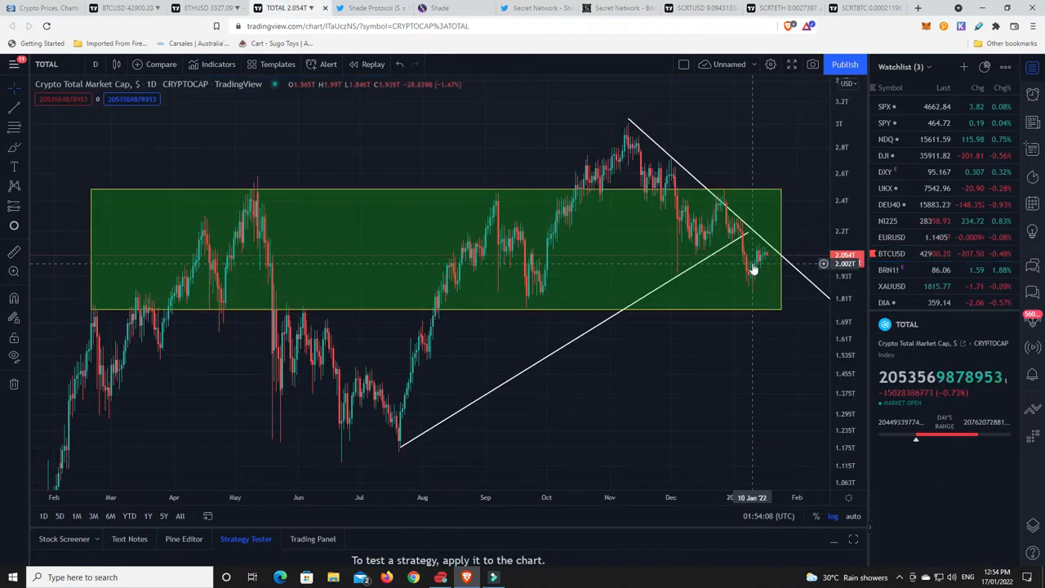
mouse_move(771, 239)
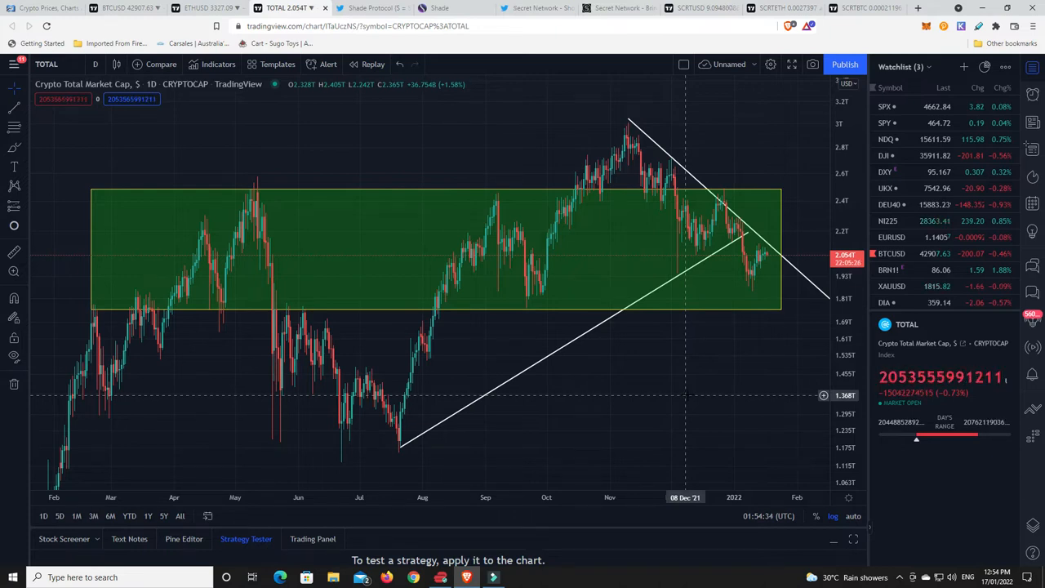
mouse_move(768, 264)
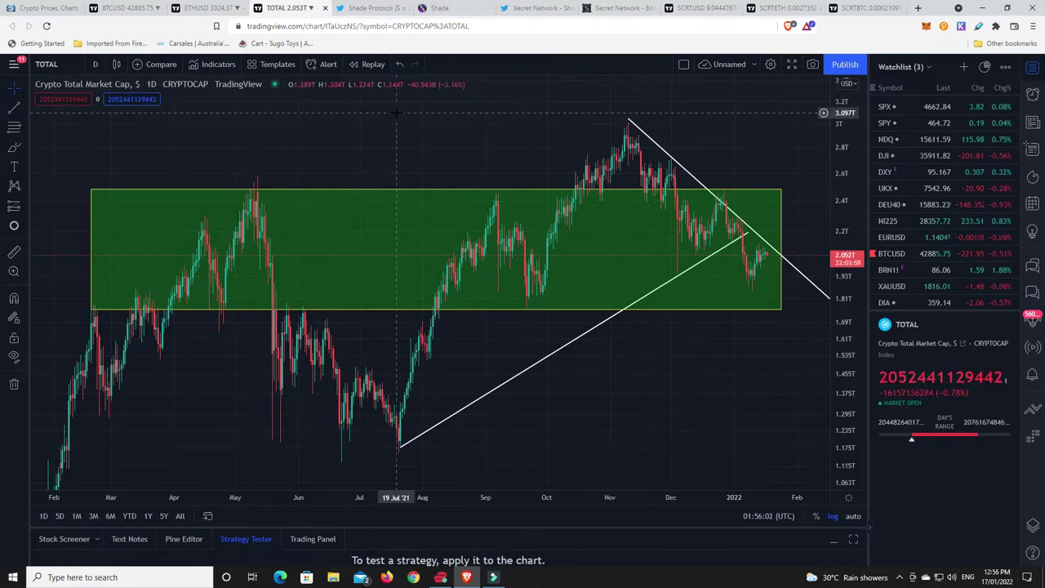
left_click(370, 8)
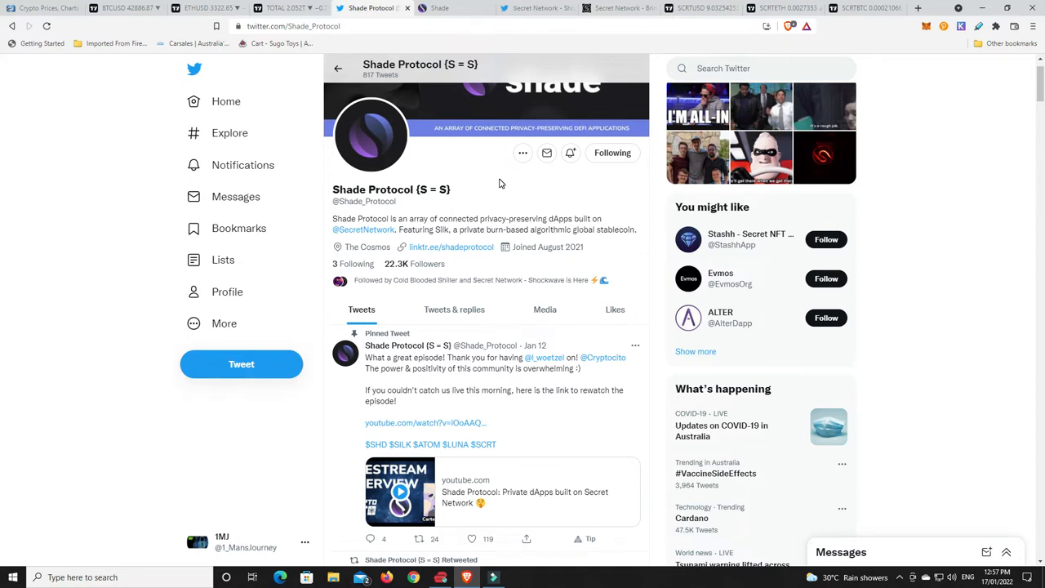
mouse_move(469, 203)
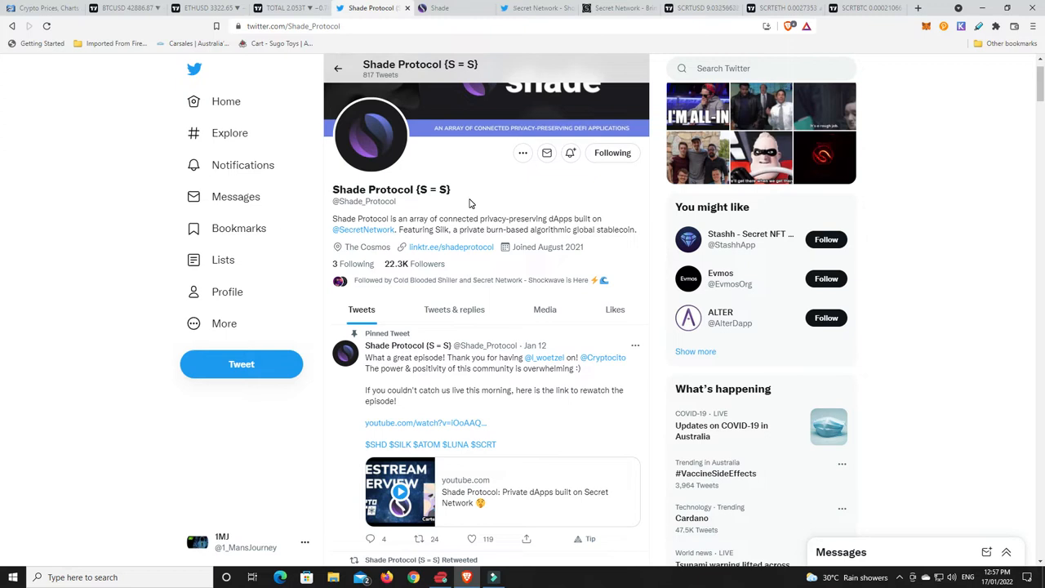
mouse_move(364, 150)
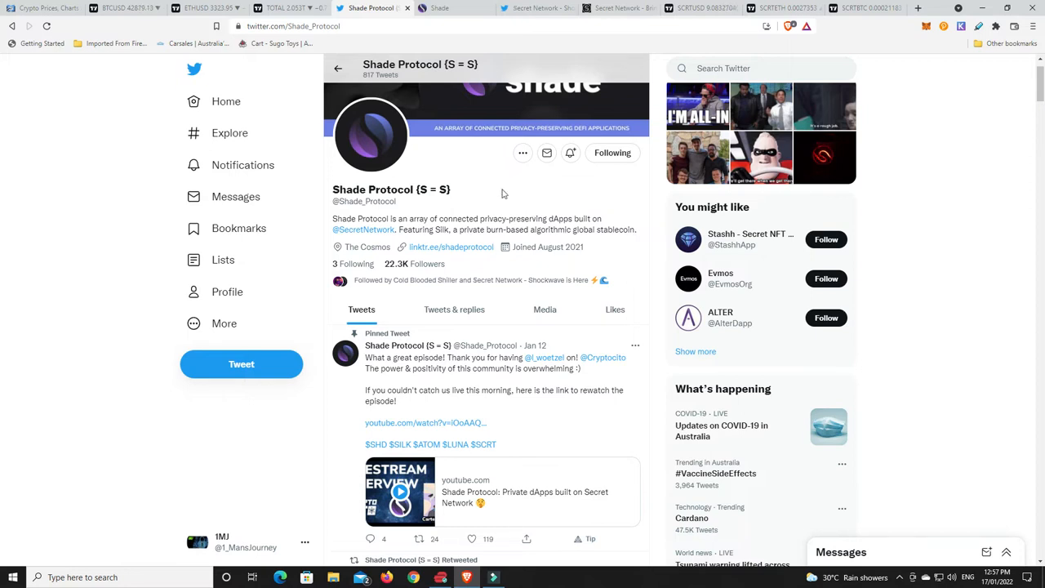
mouse_move(396, 161)
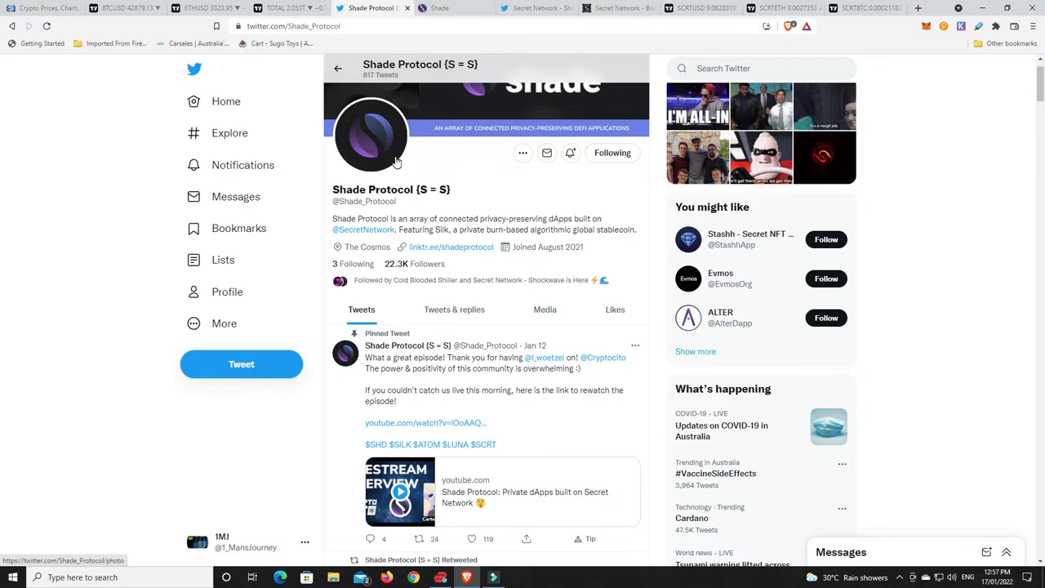
mouse_move(490, 205)
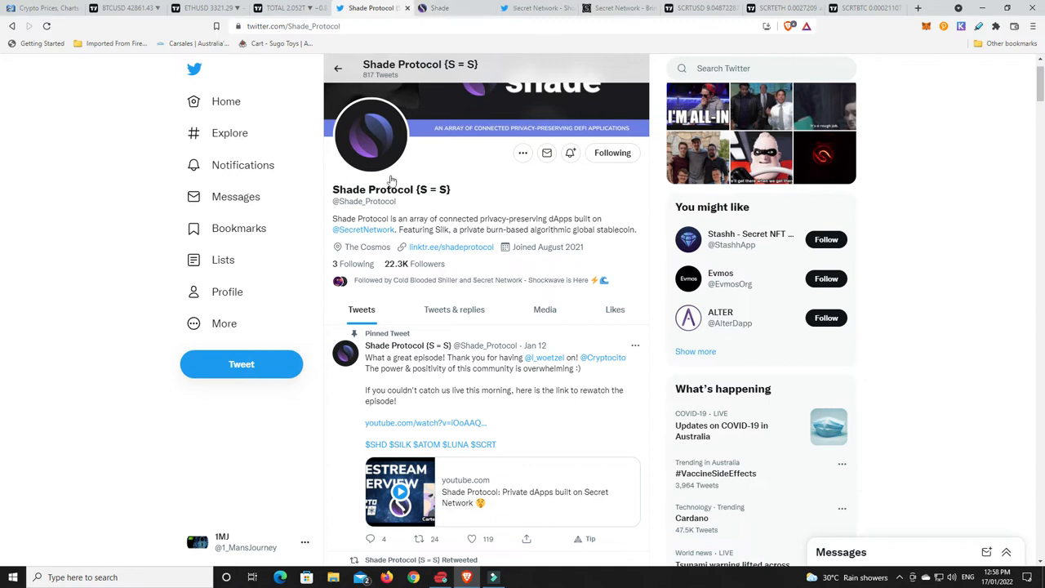
left_click(437, 8)
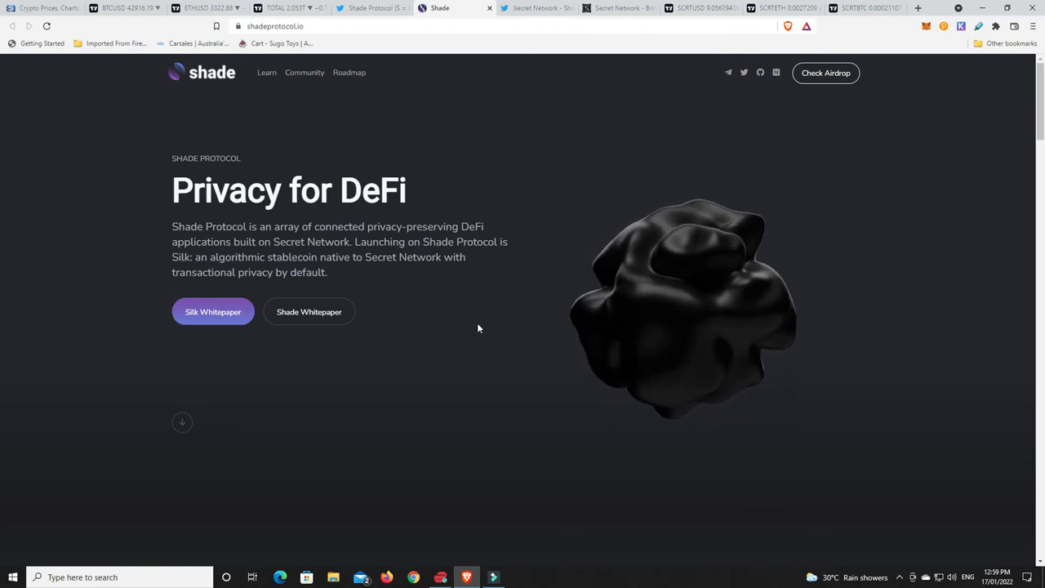
mouse_move(458, 312)
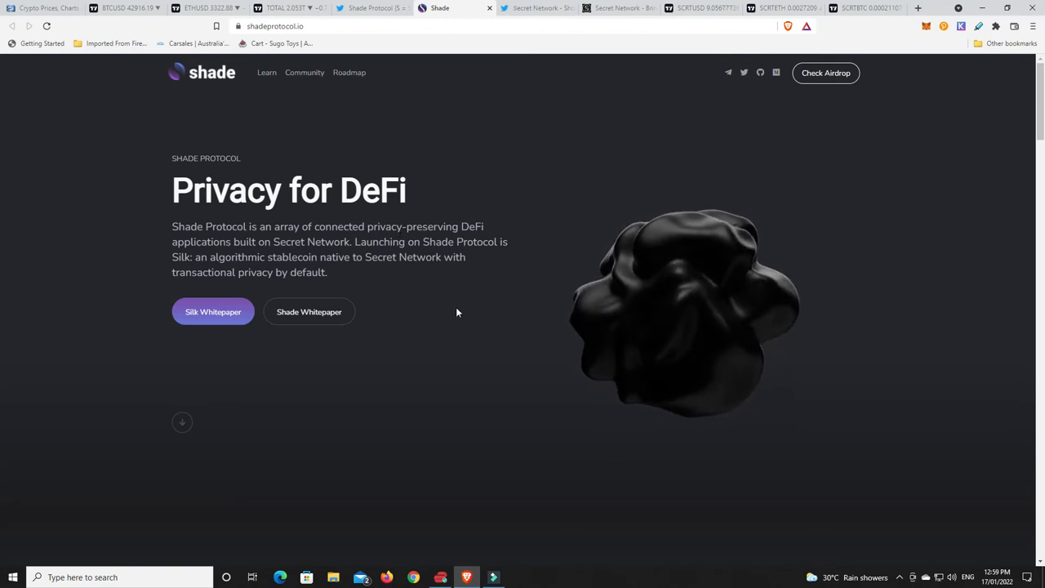
mouse_move(468, 313)
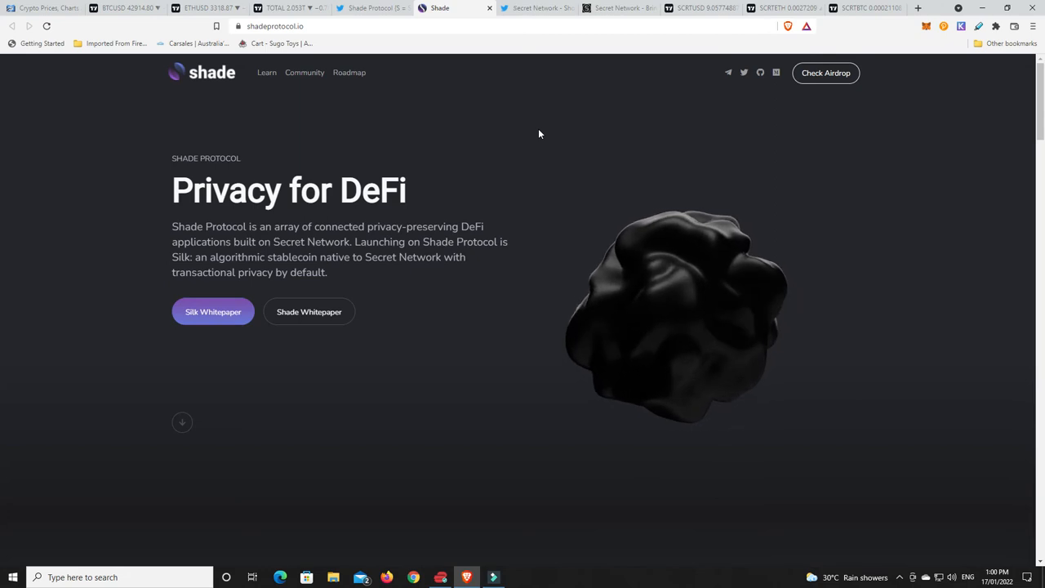
Scroll the Shade site to its Mint, Stake and Convert sections and wallet-connection steps.
scroll("down", 3)
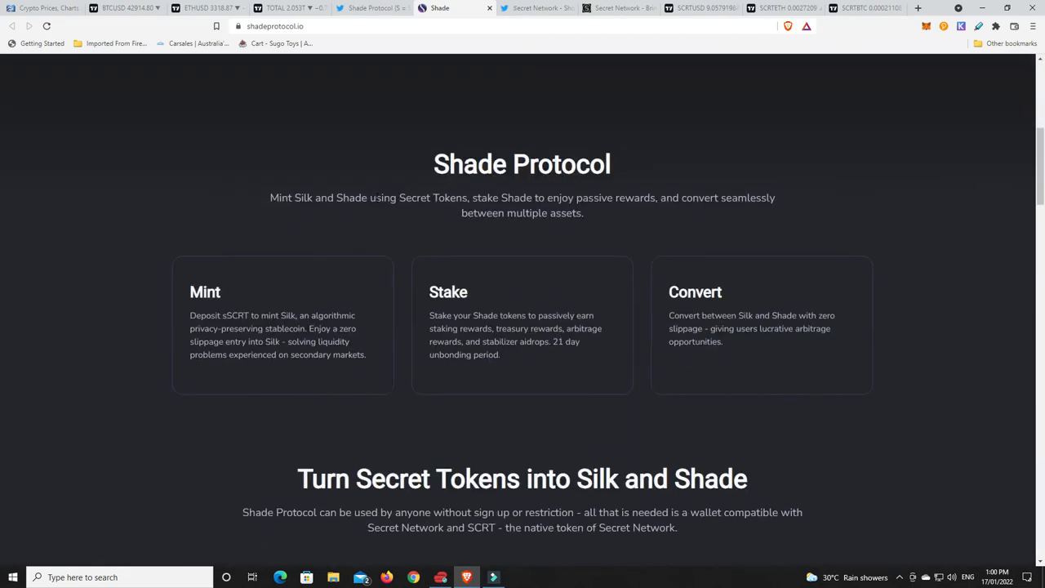
scroll("down", 3)
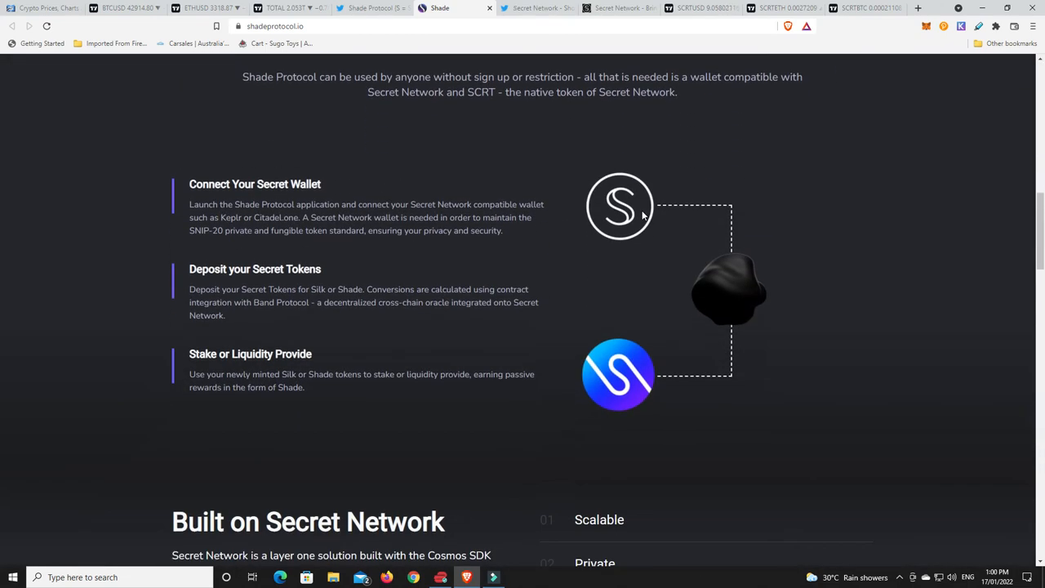
mouse_move(621, 219)
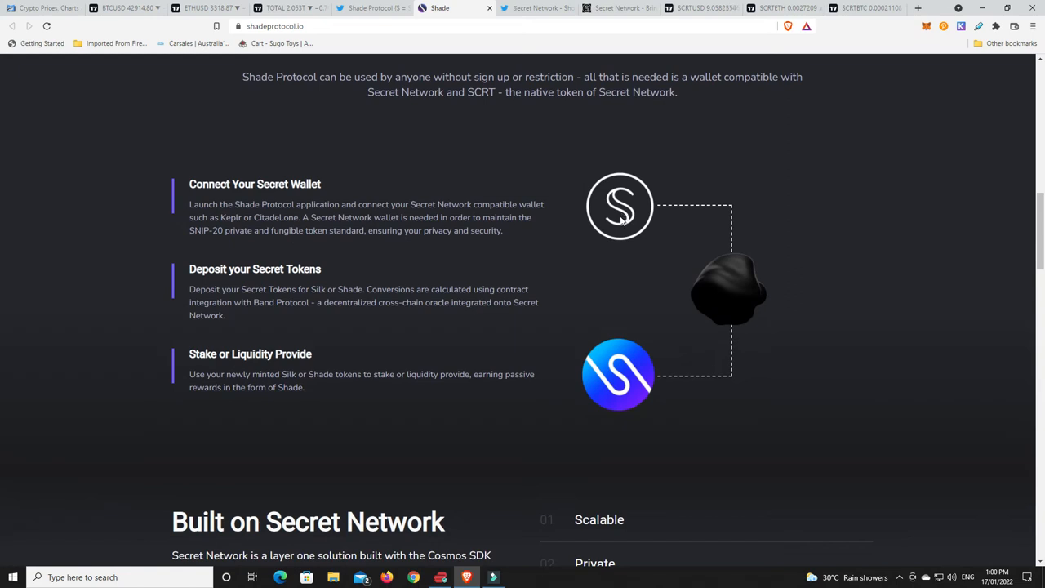
mouse_move(621, 399)
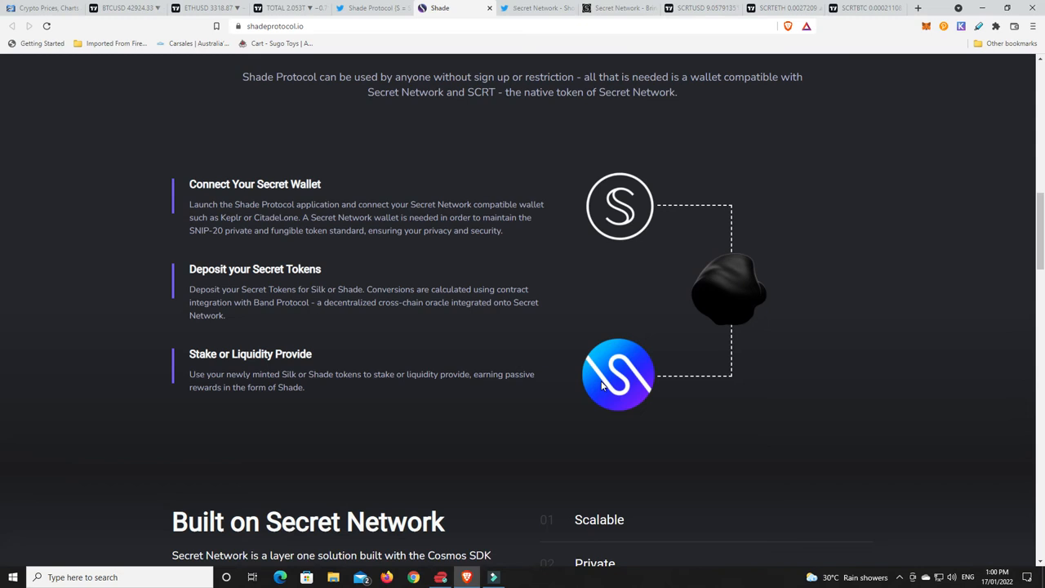
mouse_move(822, 387)
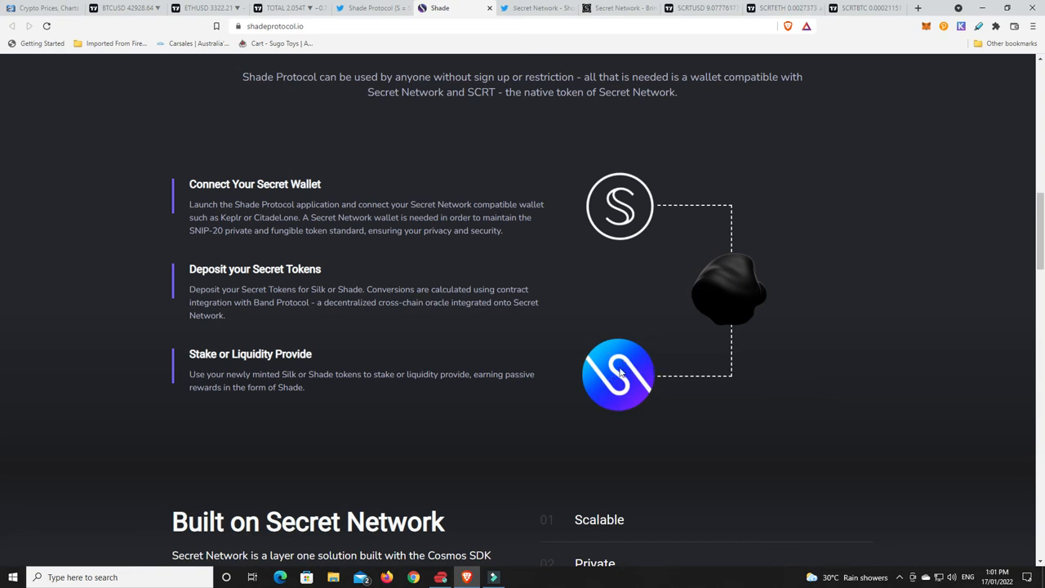
mouse_move(775, 389)
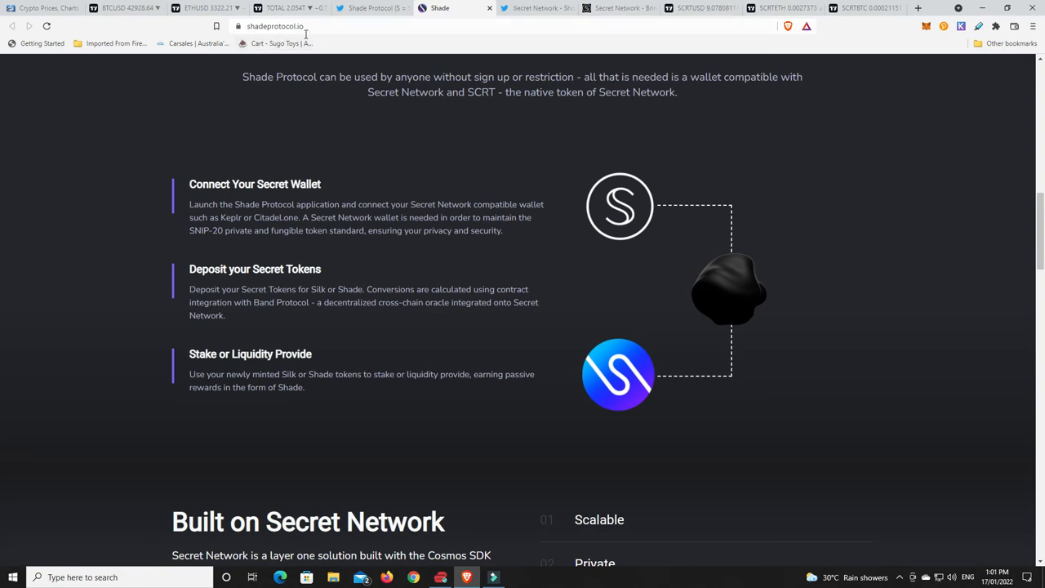
mouse_move(624, 206)
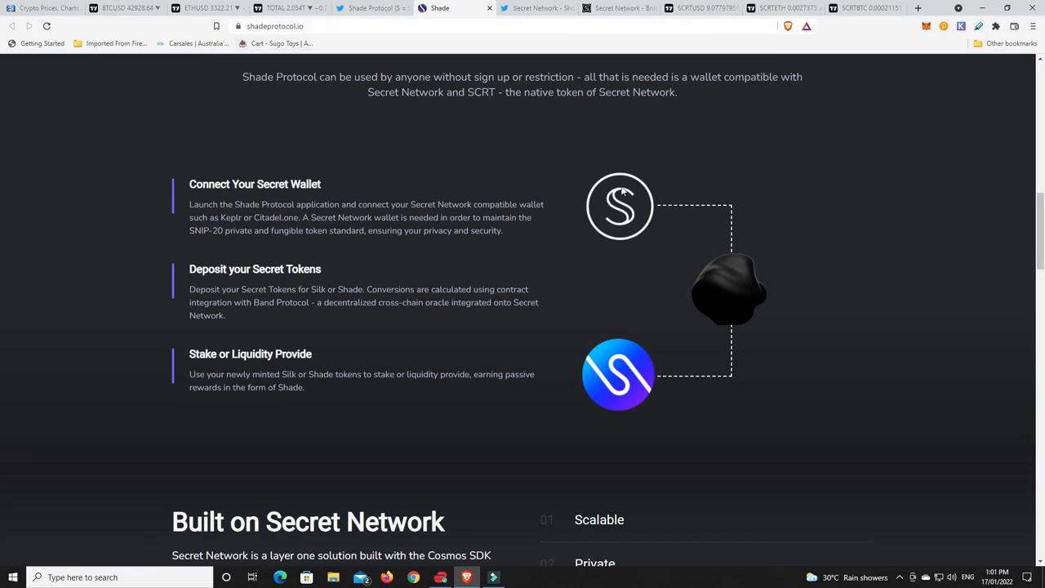
mouse_move(601, 266)
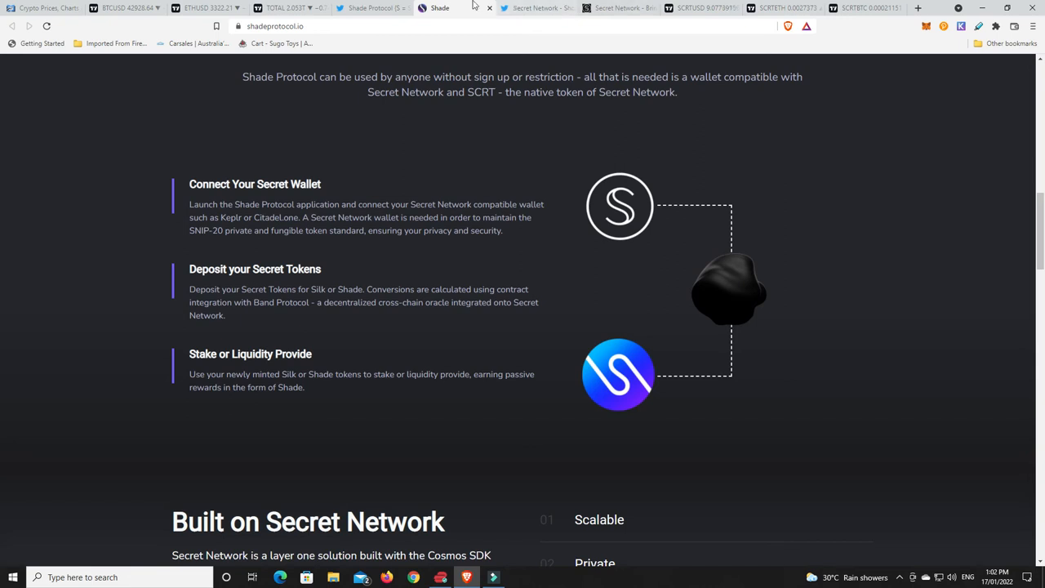
Switch to the Secret Network Twitter profile with its pinned Shockwave announcement.
left_click(548, 8)
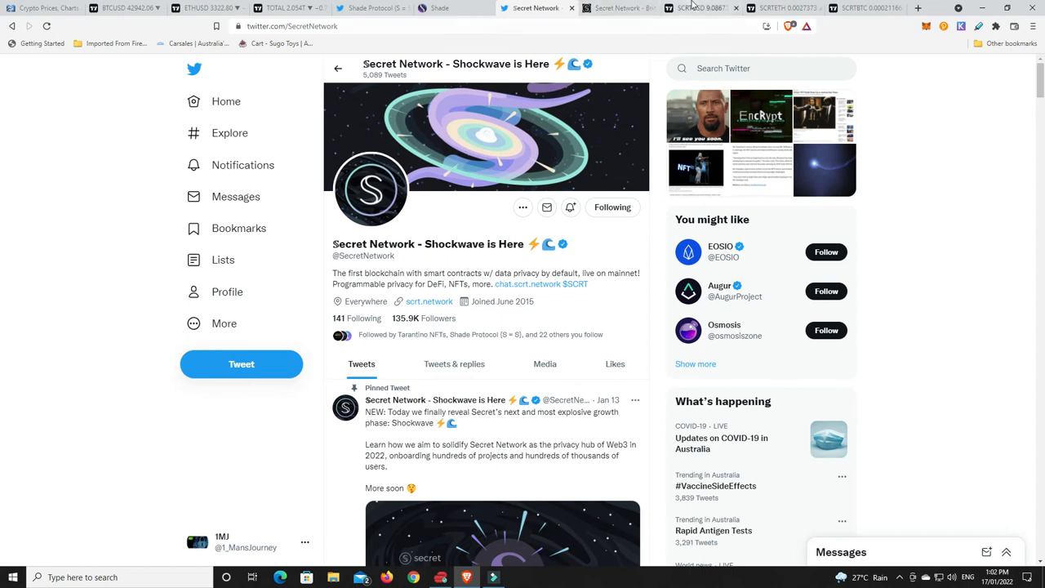
Show the SCRTUSD daily chart and its rising trendline from the 2020 low.
left_click(694, 8)
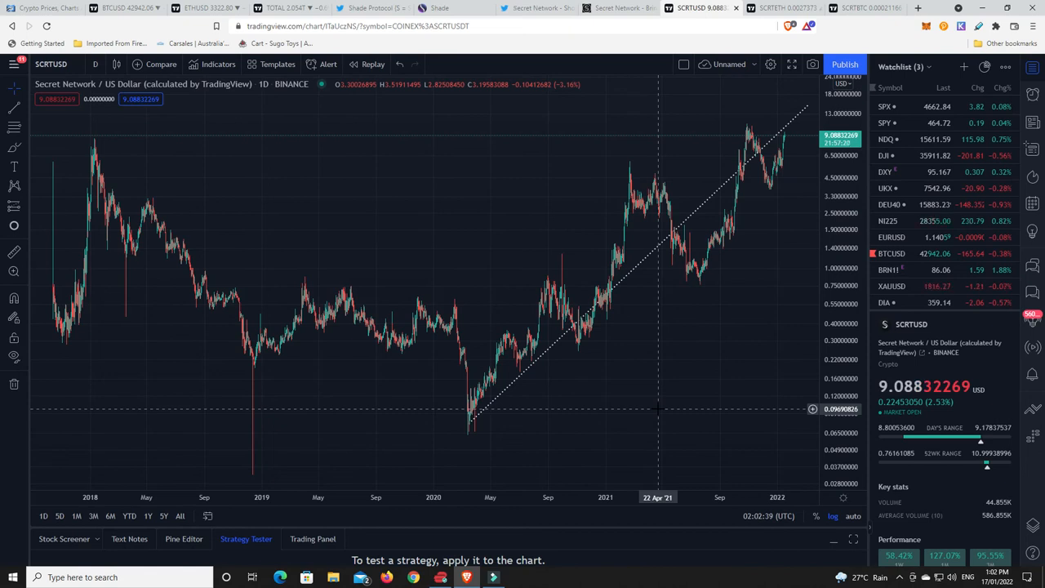
mouse_move(474, 416)
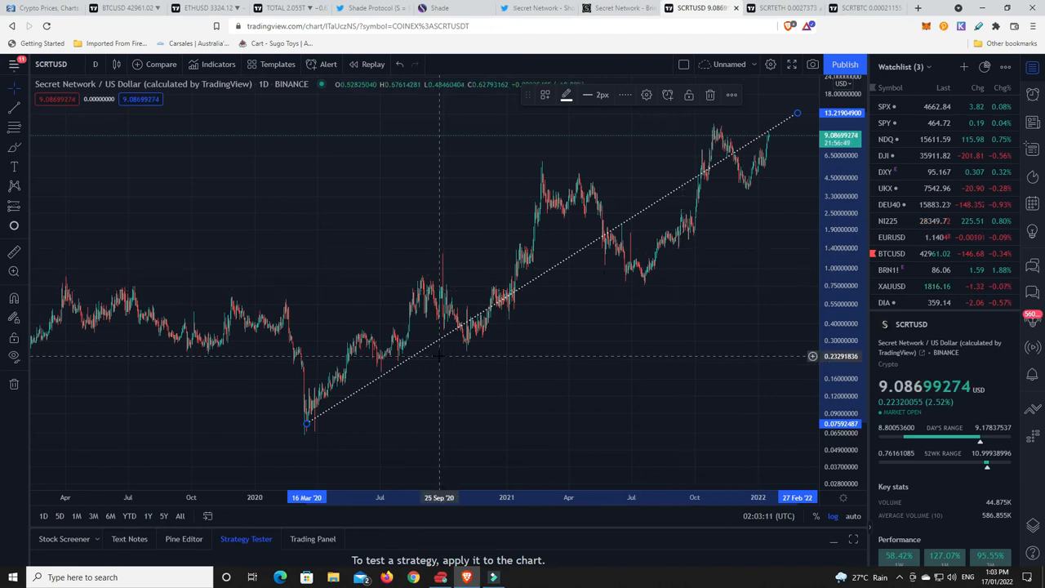
mouse_move(465, 348)
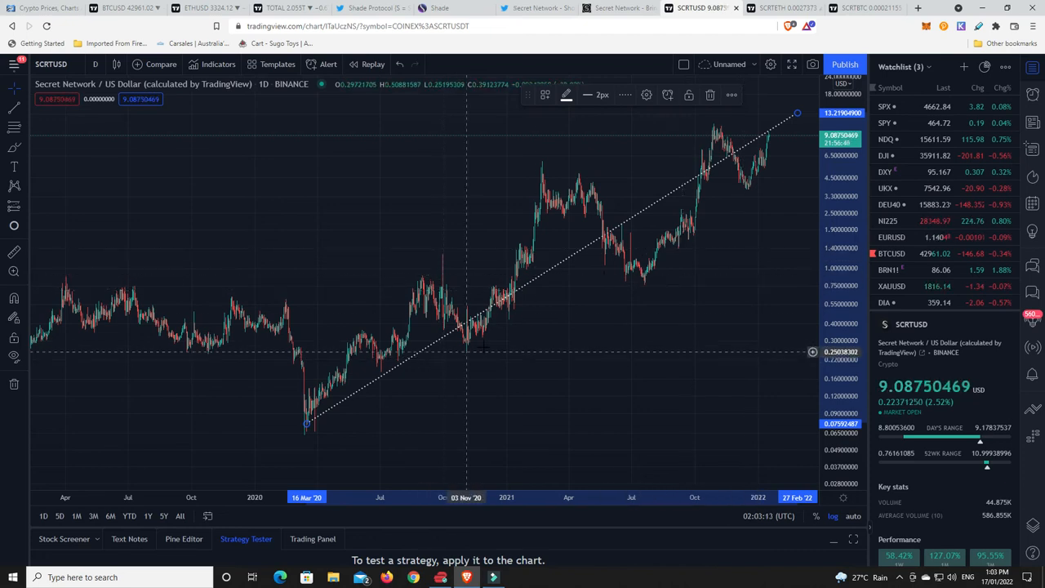
mouse_move(792, 8)
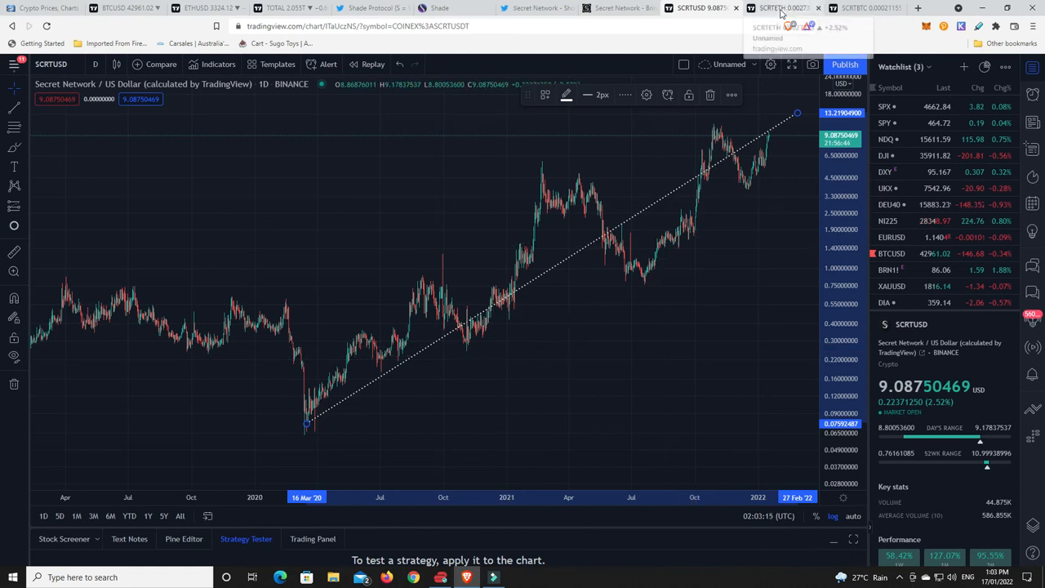
Check the SCRT/ETH daily chart, then return to Shade's 'Privacy for DeFi' page.
left_click(776, 9)
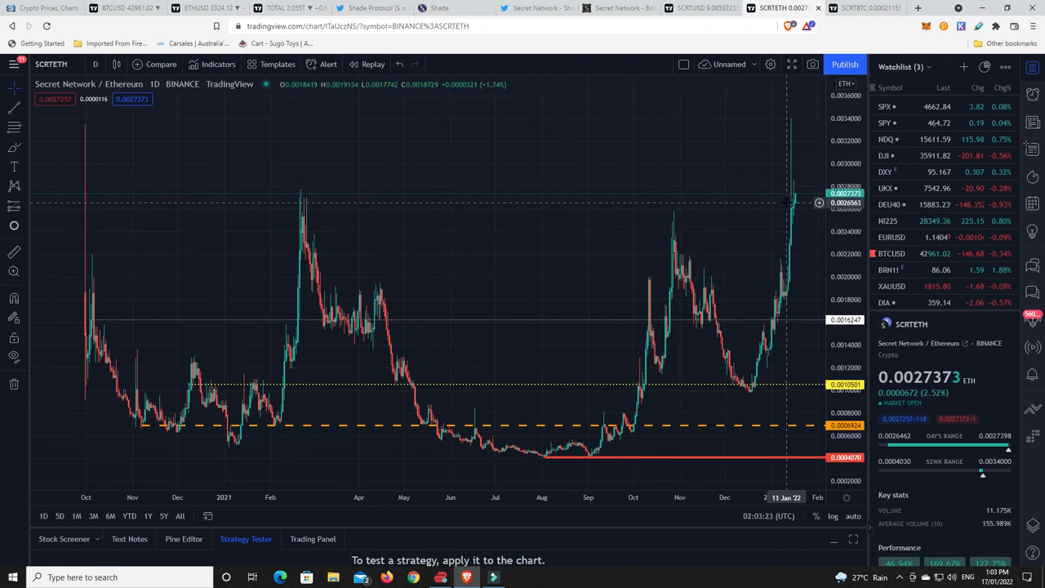
mouse_move(799, 209)
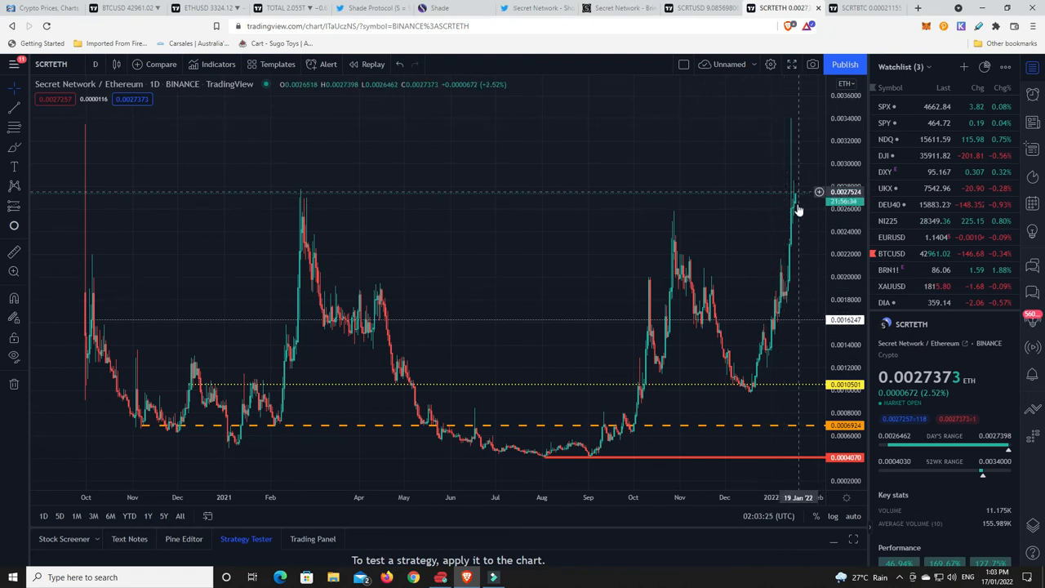
mouse_move(794, 197)
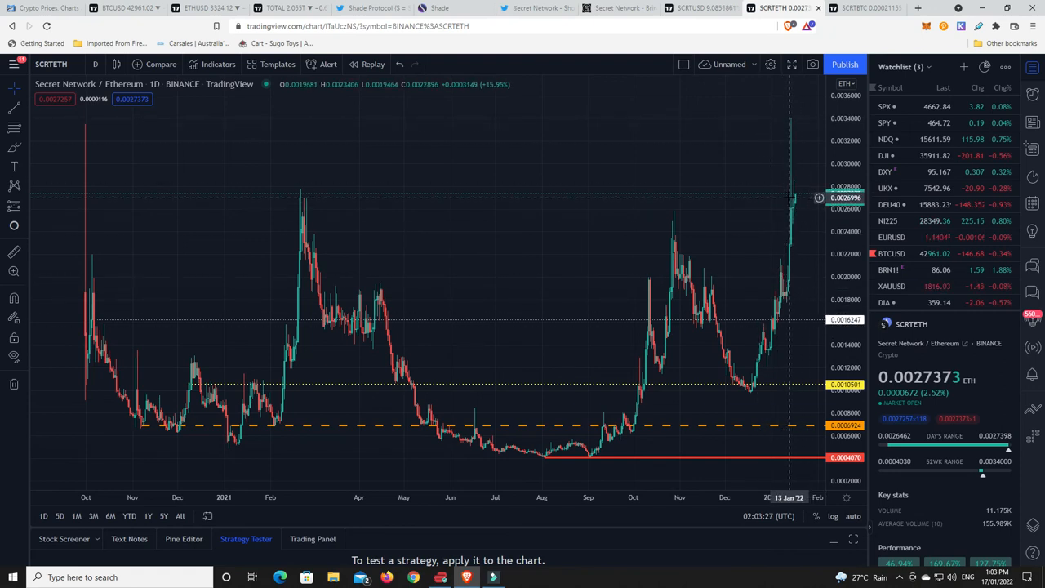
mouse_move(794, 194)
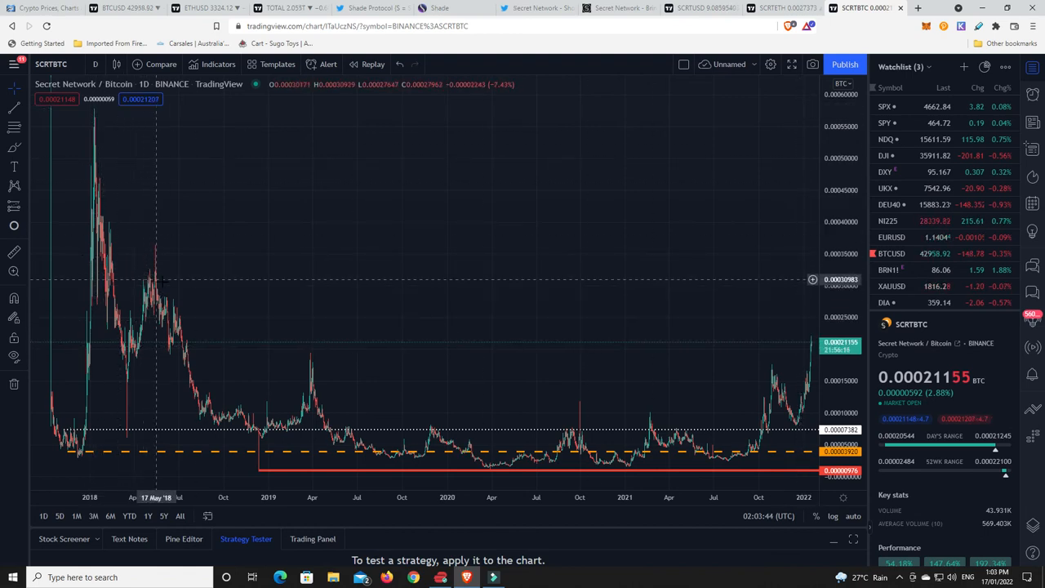
left_click(438, 9)
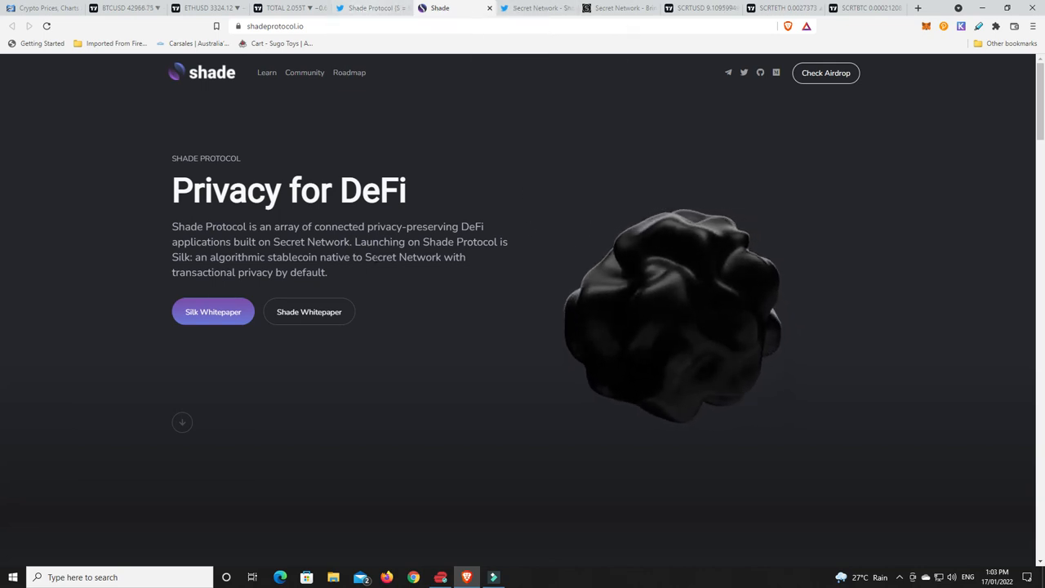
Scroll the Shade homepage to the wallet, deposit, staking and 'Built on Secret Network' sections.
scroll("down", 3)
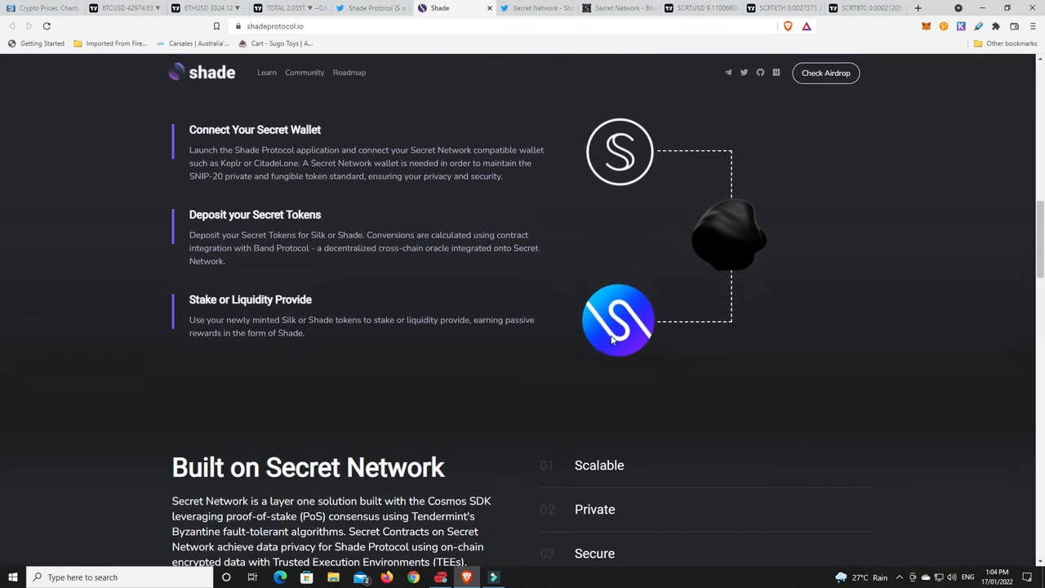
mouse_move(733, 347)
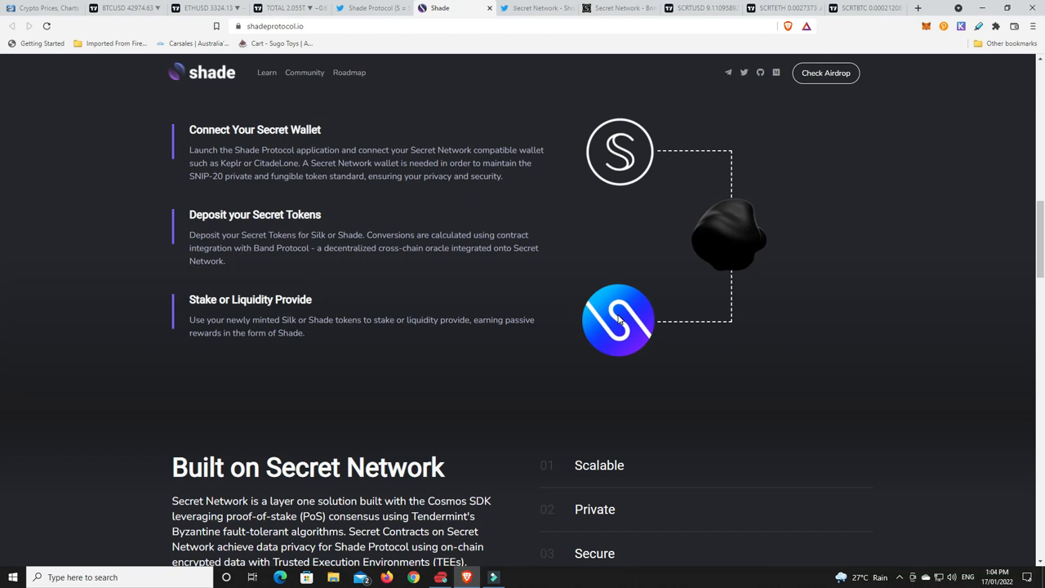
mouse_move(594, 333)
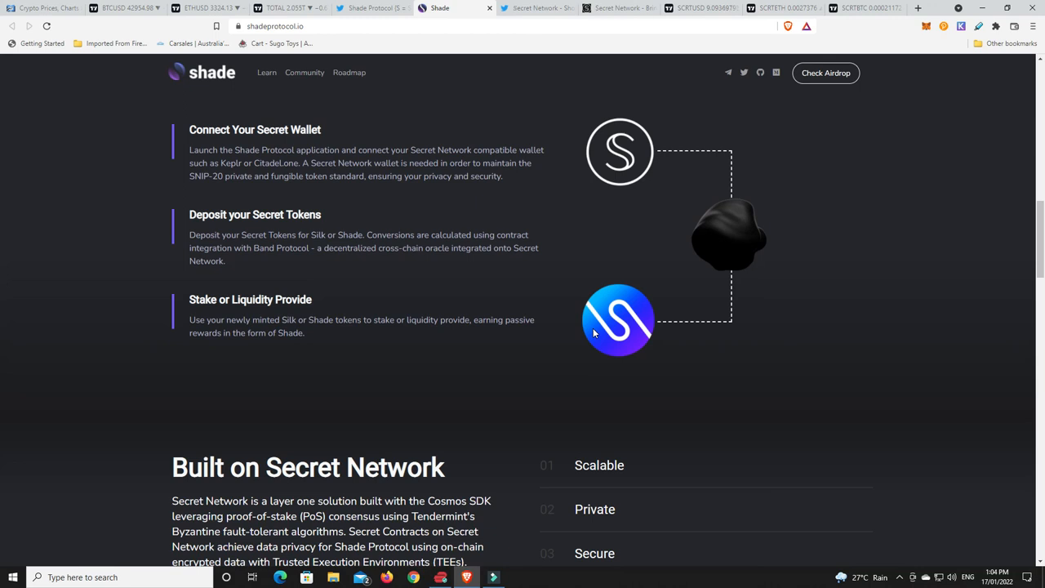
mouse_move(636, 155)
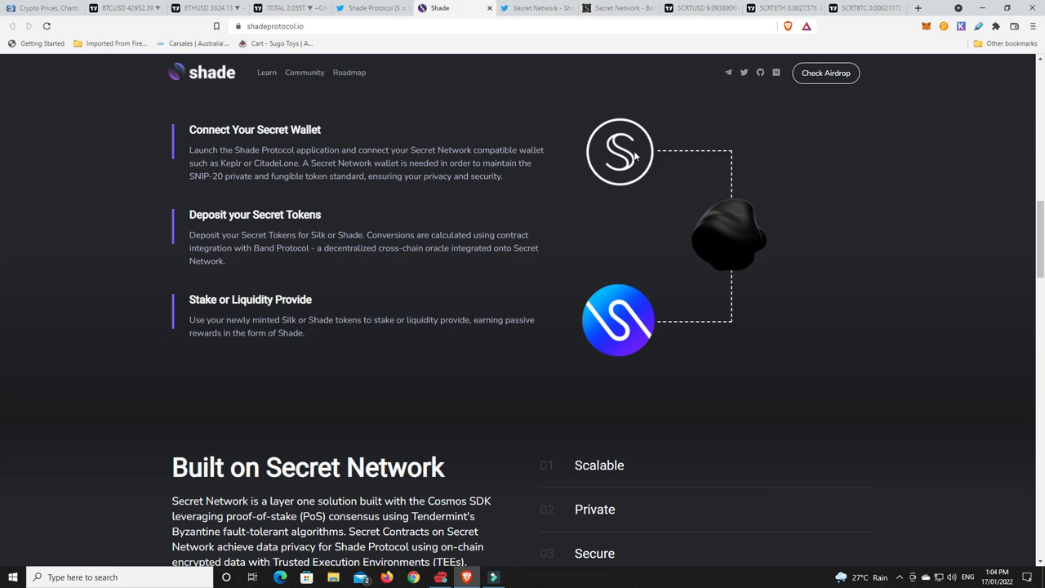
mouse_move(790, 307)
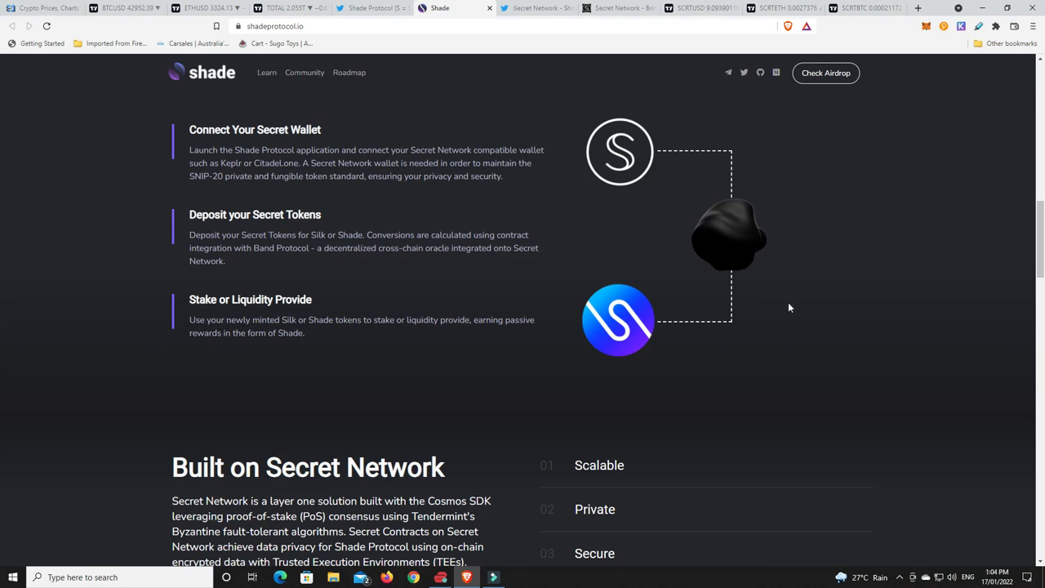